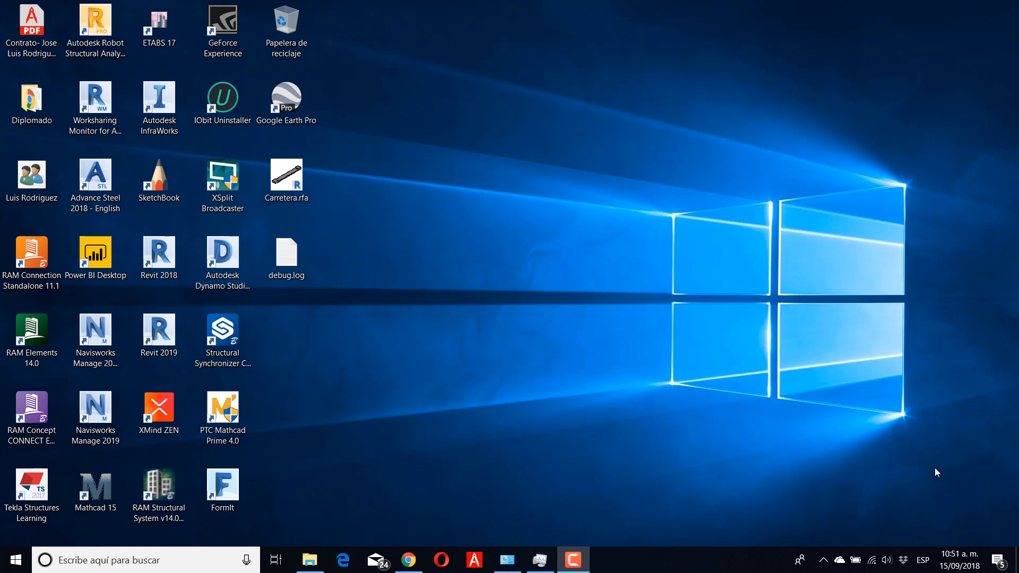
Step: Try uninstalling Aplicación de escritorio de Autodesk and dismiss the already-uninstalled error
click(821, 559)
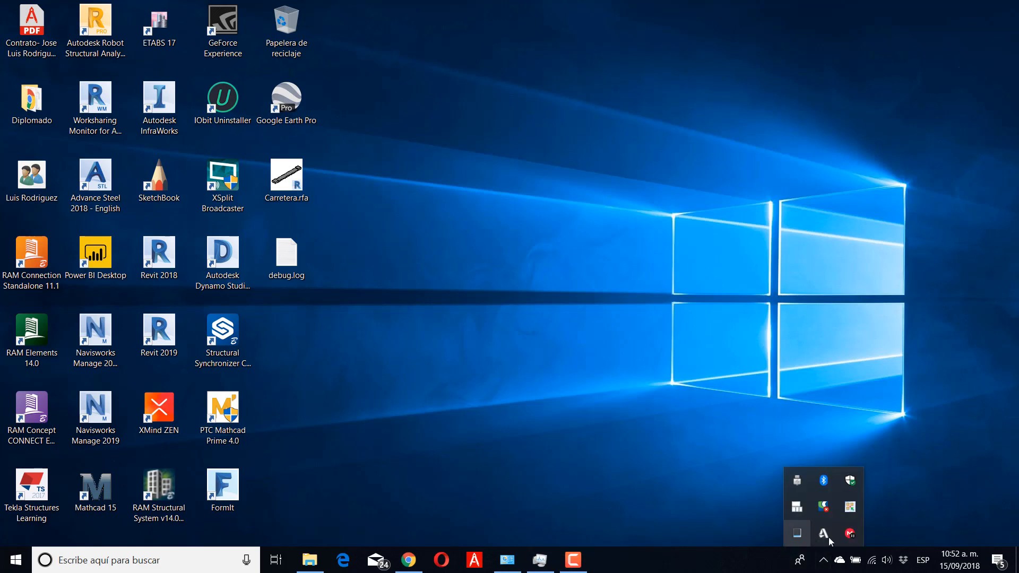
mouse_move(379, 530)
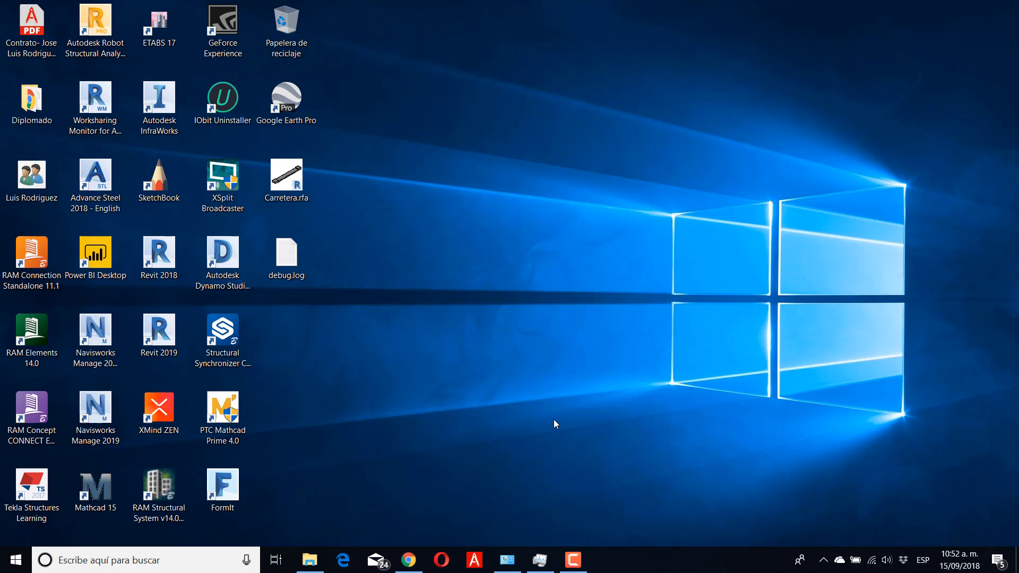
mouse_move(520, 504)
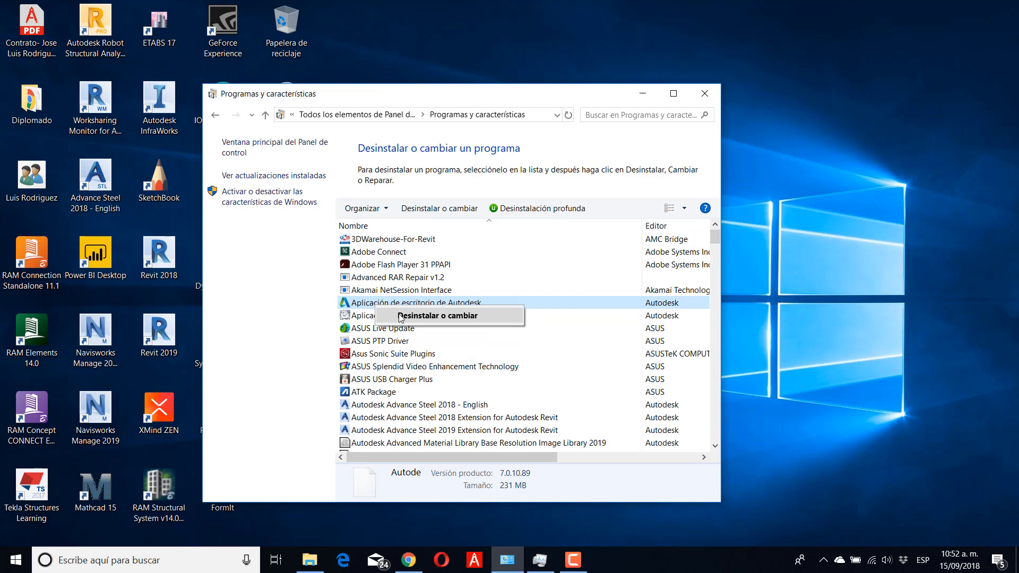
click(436, 315)
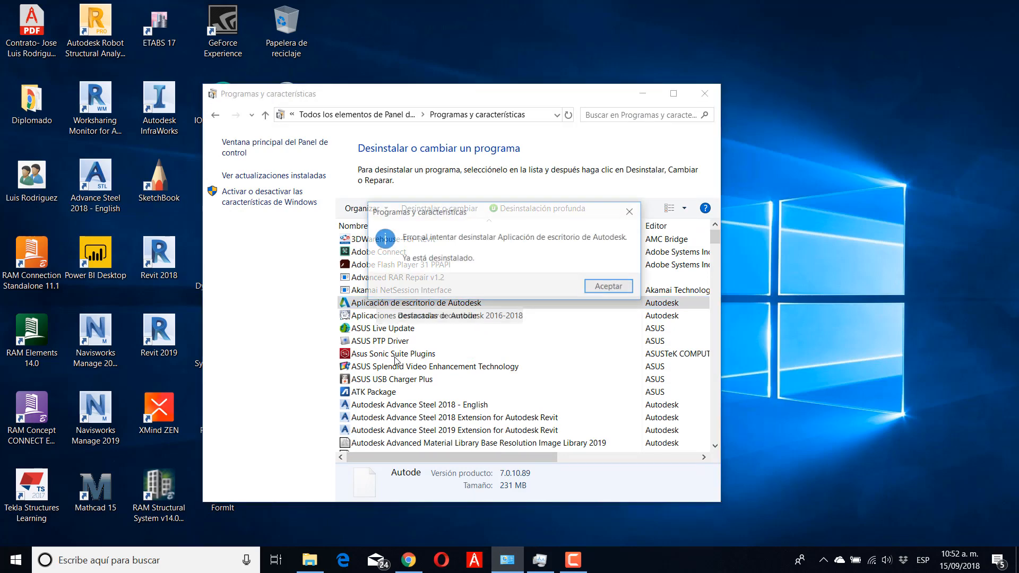
click(607, 286)
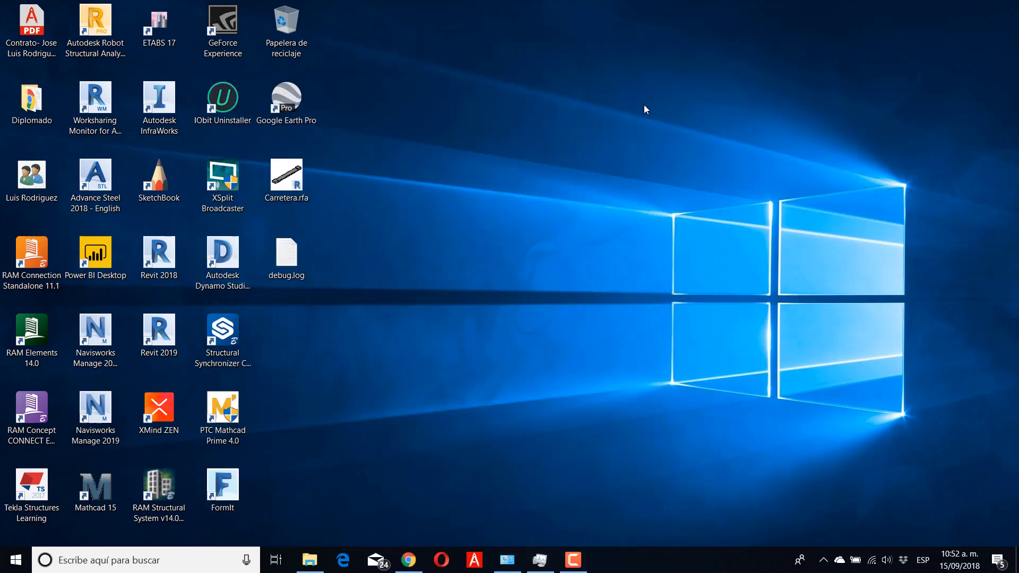
mouse_move(408, 559)
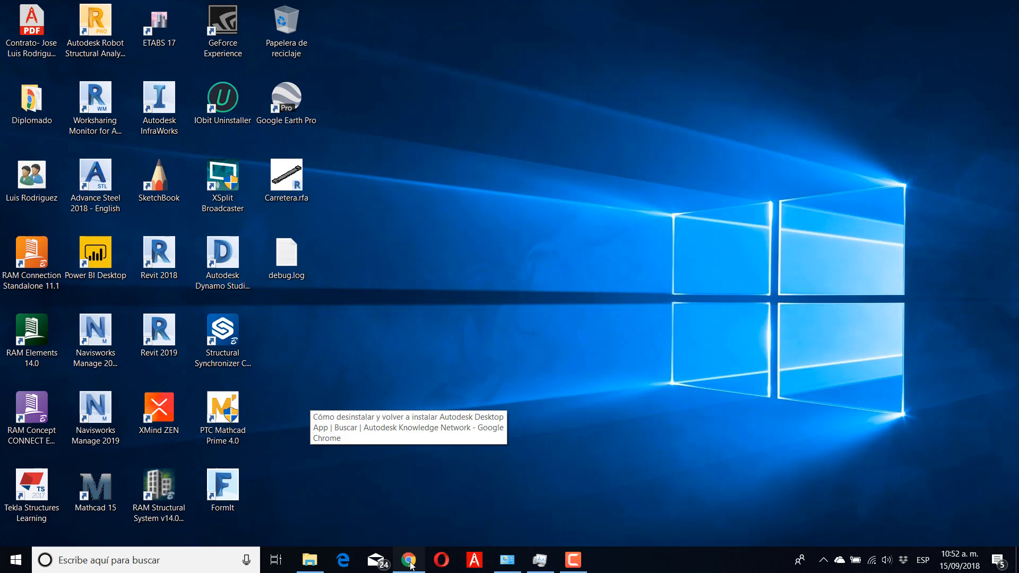
Step: Switch the Autodesk uninstall-and-reinstall article to Español and scroll to its Solución steps
click(409, 559)
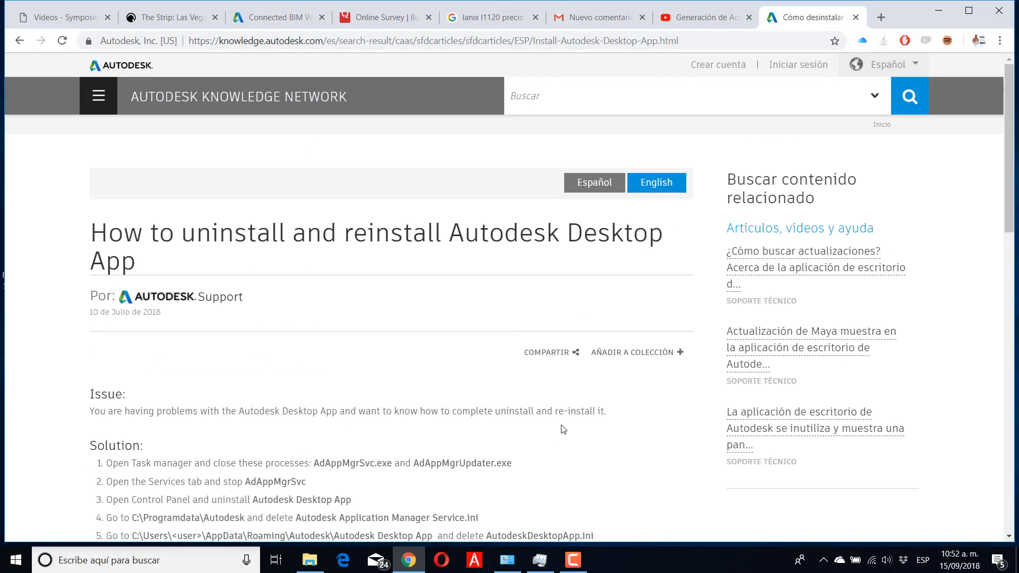
mouse_move(583, 208)
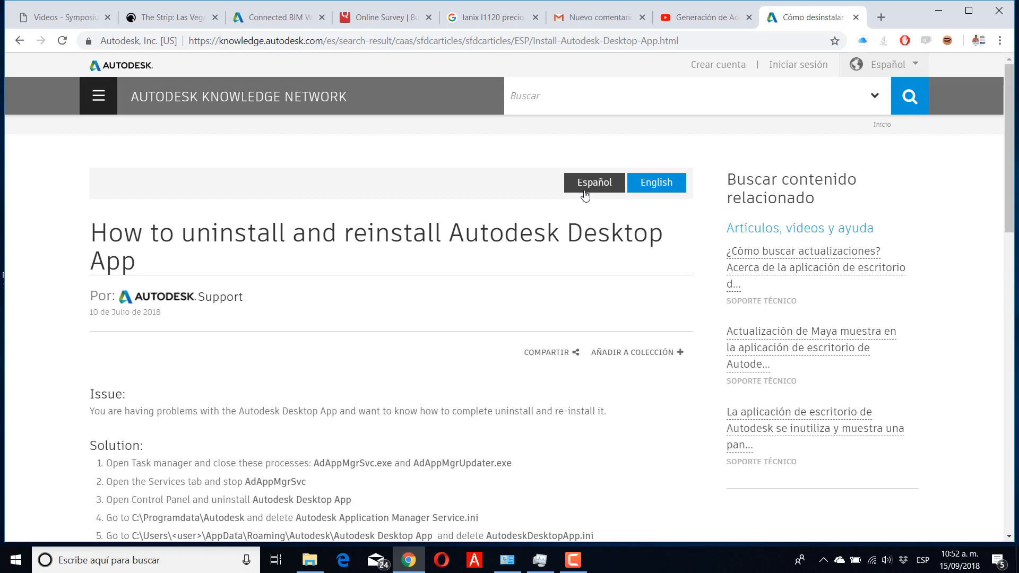
click(592, 183)
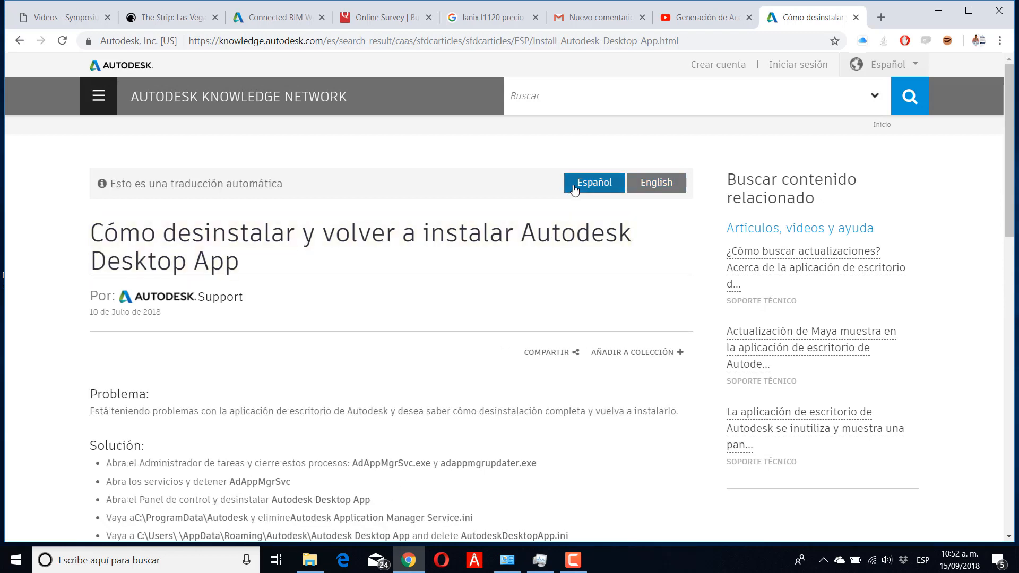
scroll(down, 3)
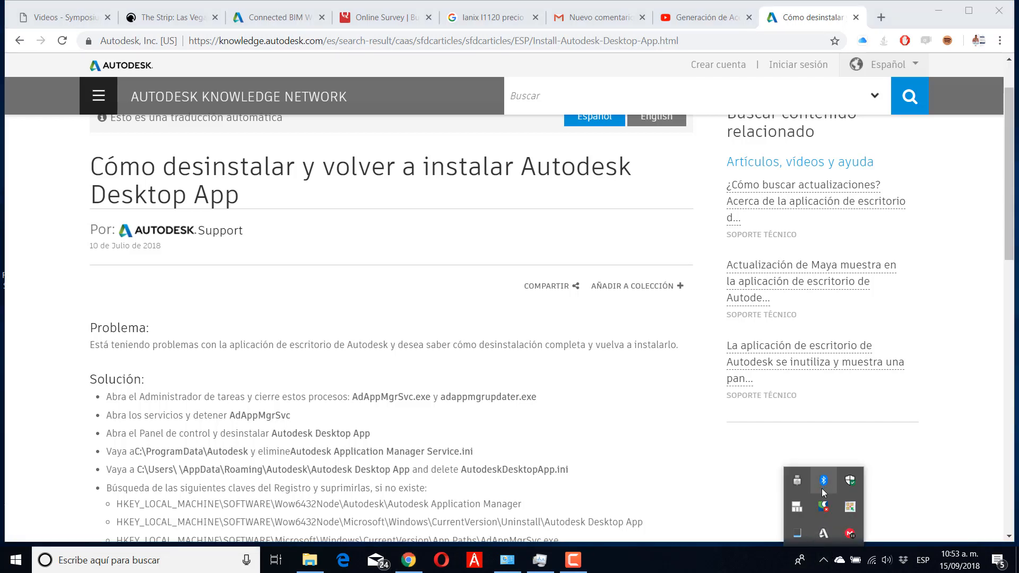
click(539, 559)
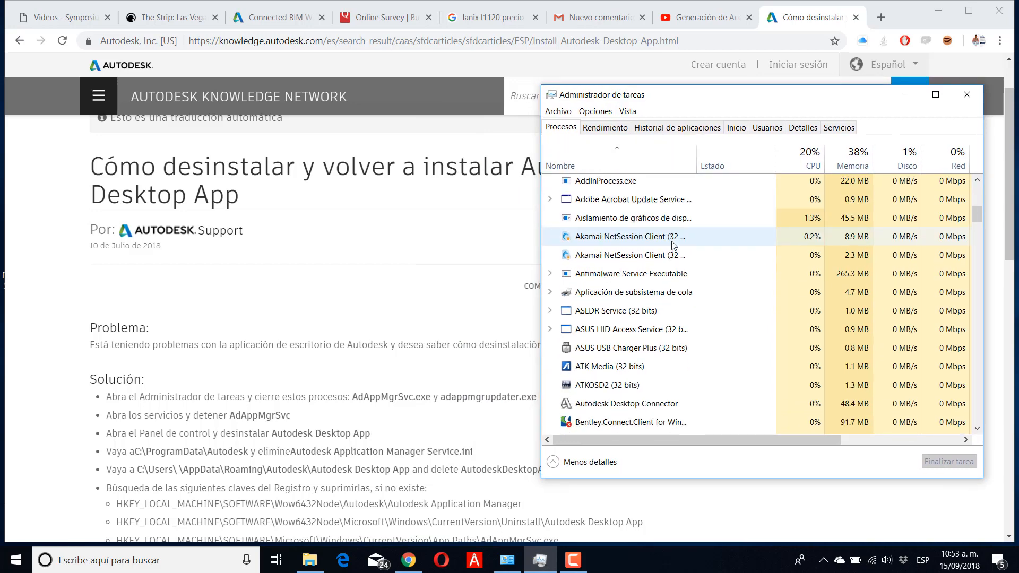
Step: Scan Task Manager's process list for AdAppMgr, then bring up the Roaming folder window
scroll(down, 3)
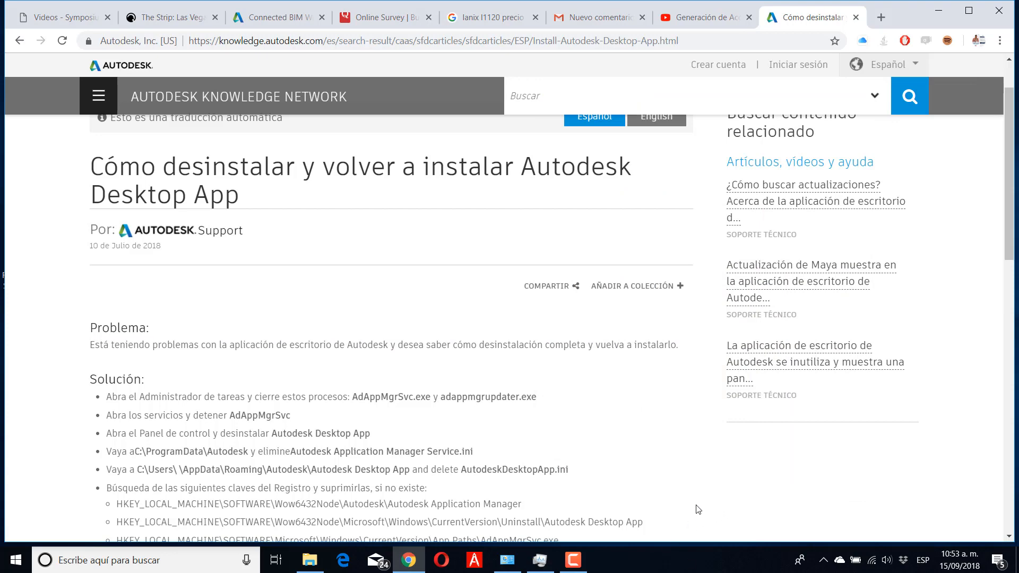
click(309, 560)
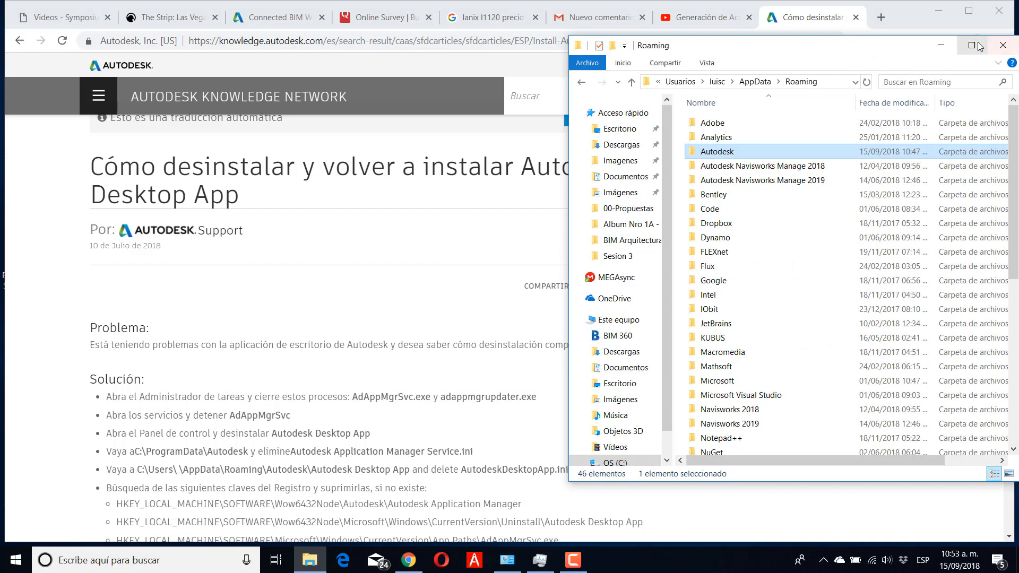
Step: Maximize File Explorer and go to the root of drive C
click(987, 44)
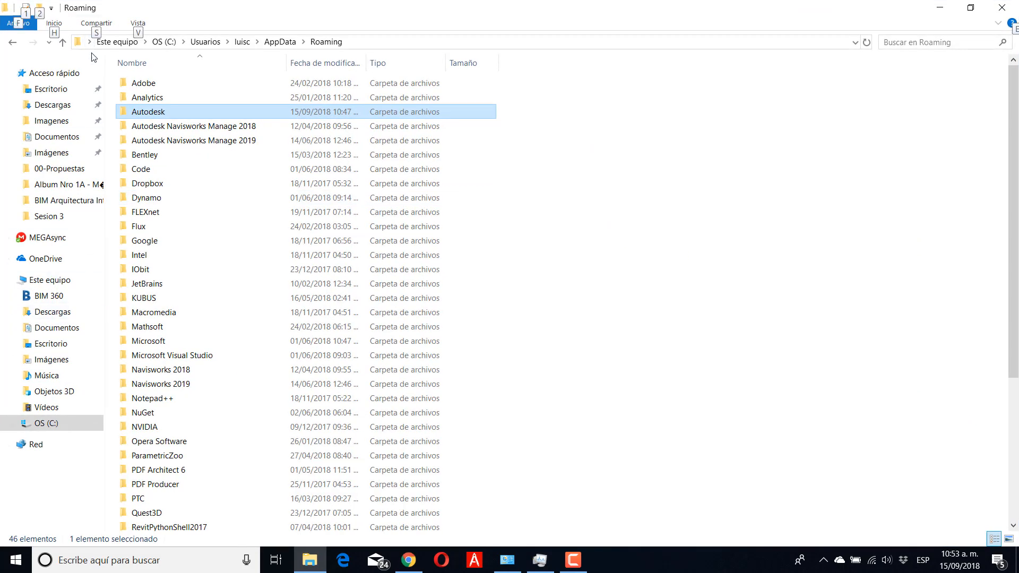
click(407, 560)
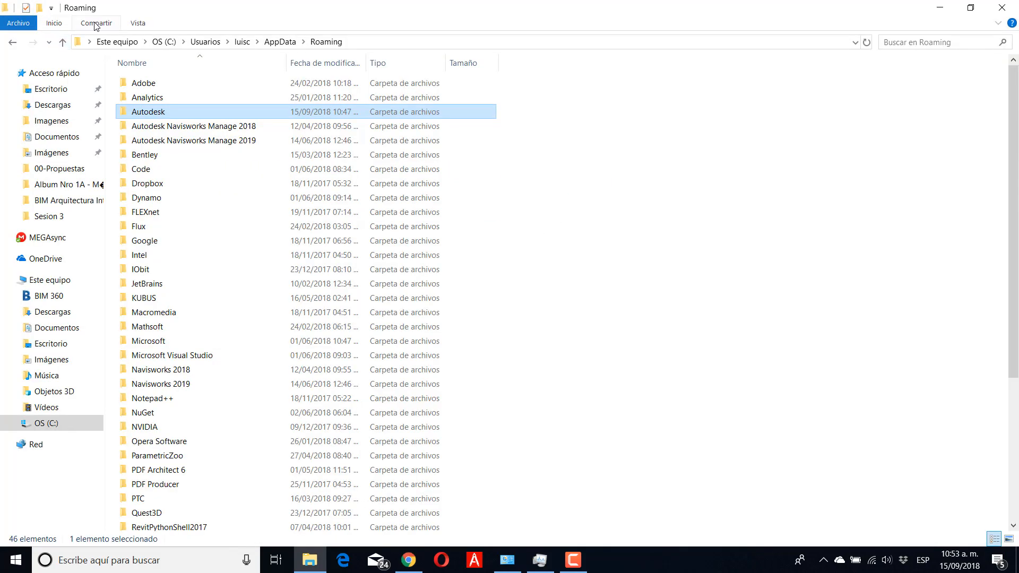
click(137, 23)
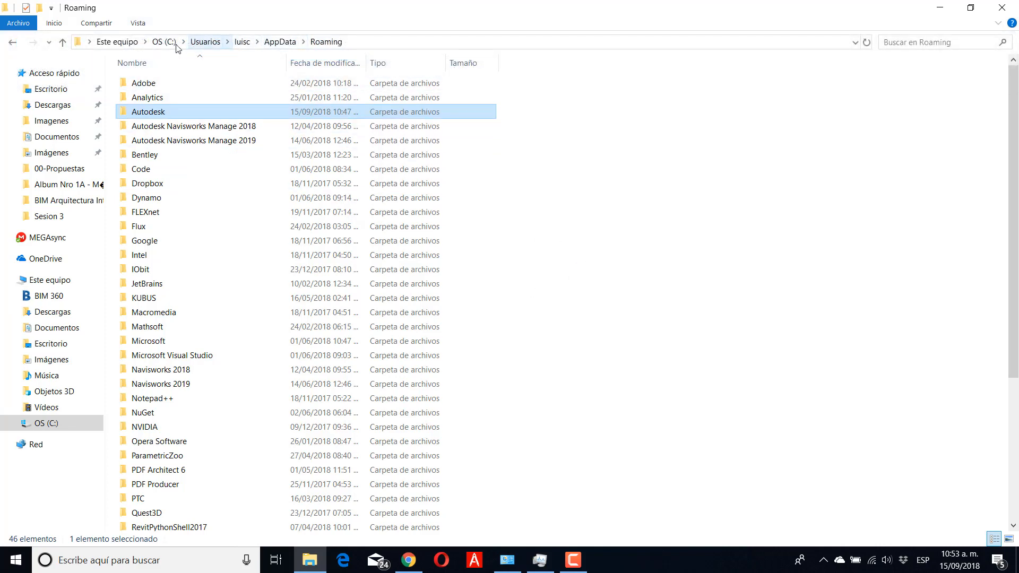
click(164, 41)
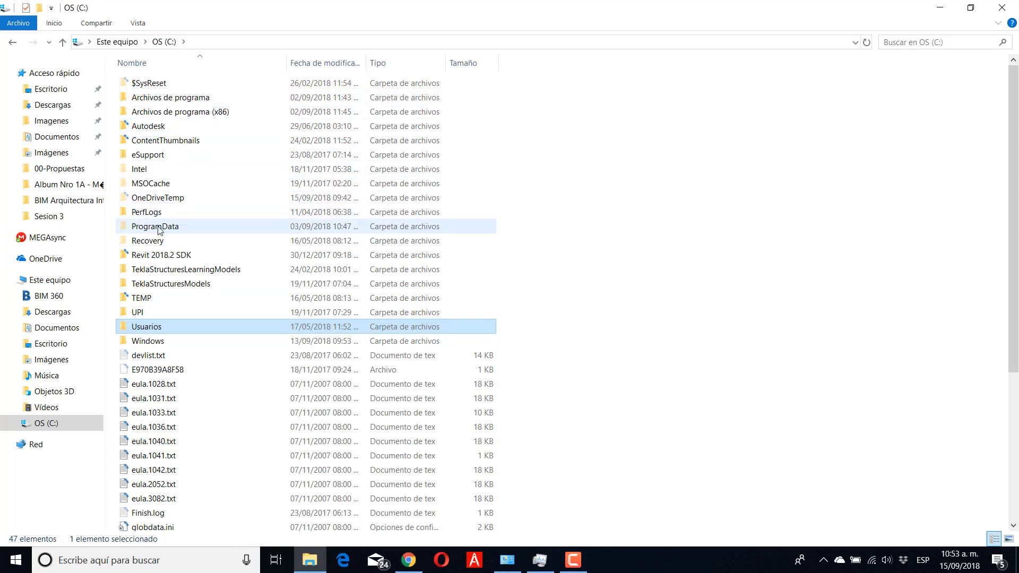
Step: Browse C:\ProgramData\Autodesk's 58 items for leftovers, then return to the C: root
double_click(155, 226)
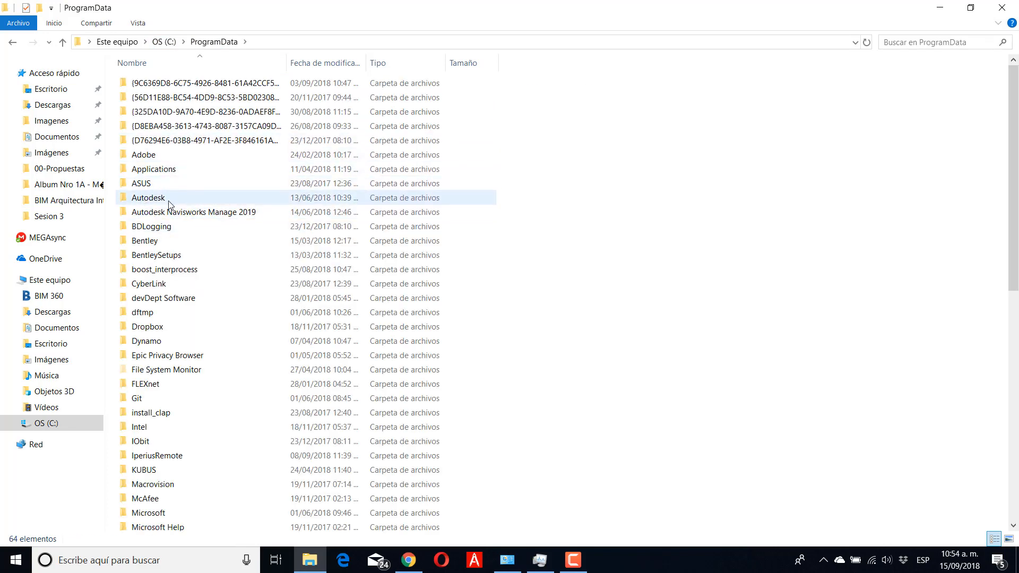
double_click(148, 197)
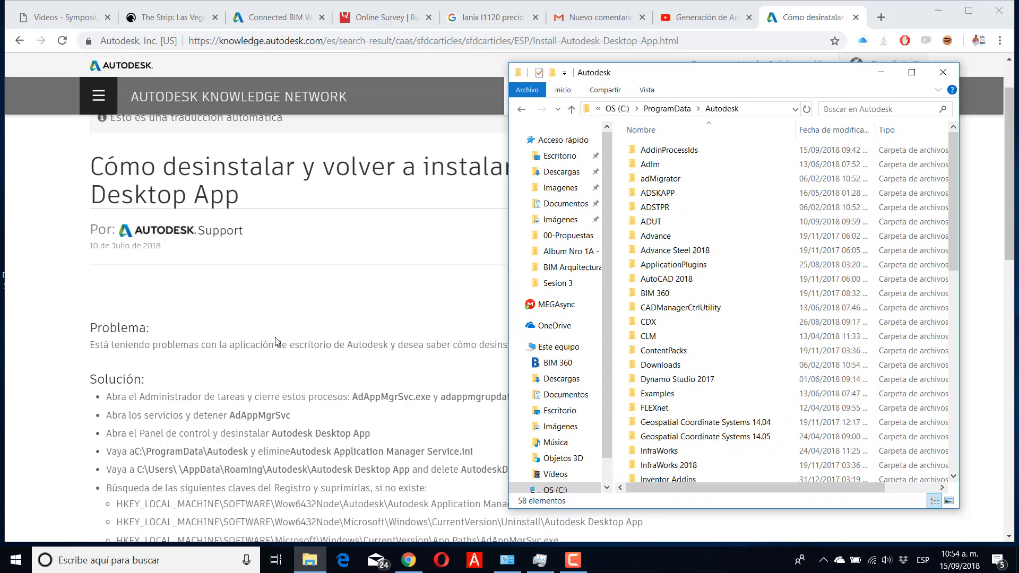
scroll(down, 3)
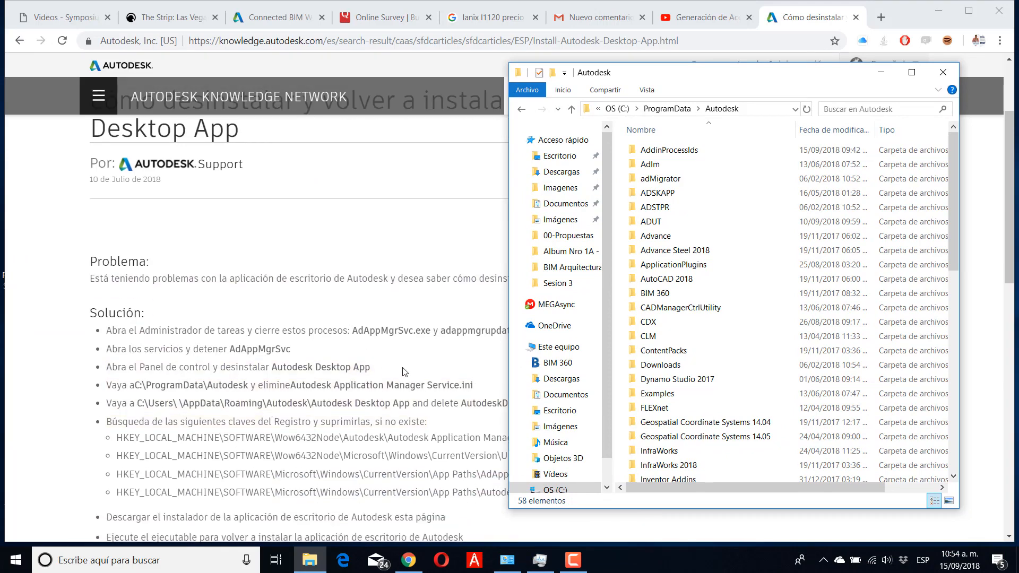
click(666, 279)
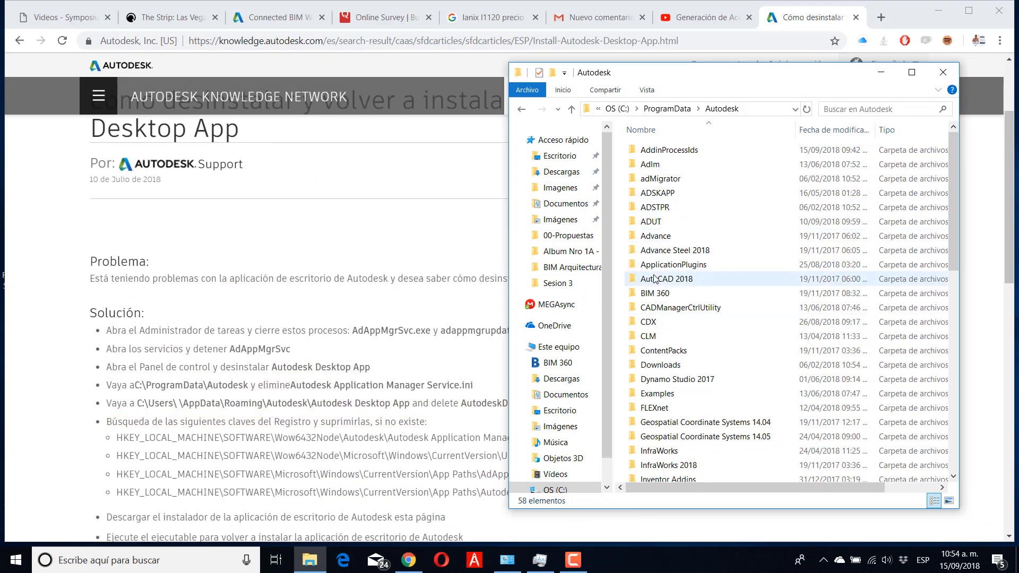
click(665, 279)
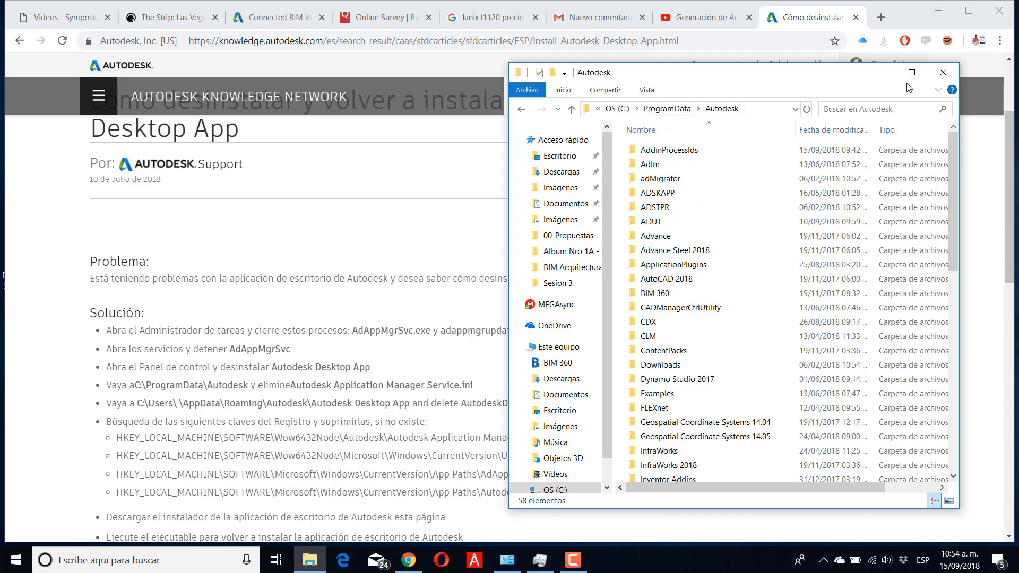
click(911, 72)
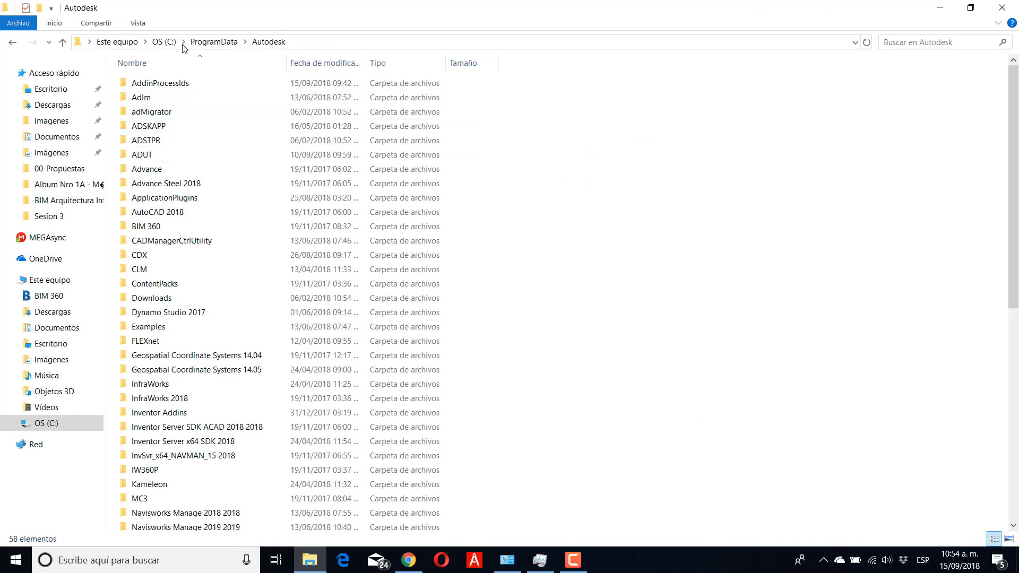
click(164, 41)
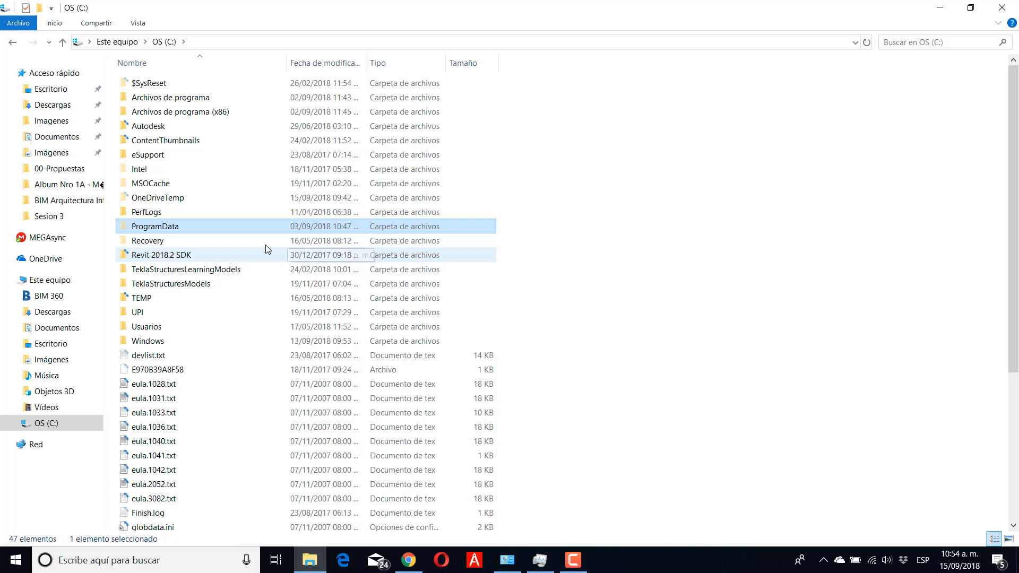
mouse_move(173, 327)
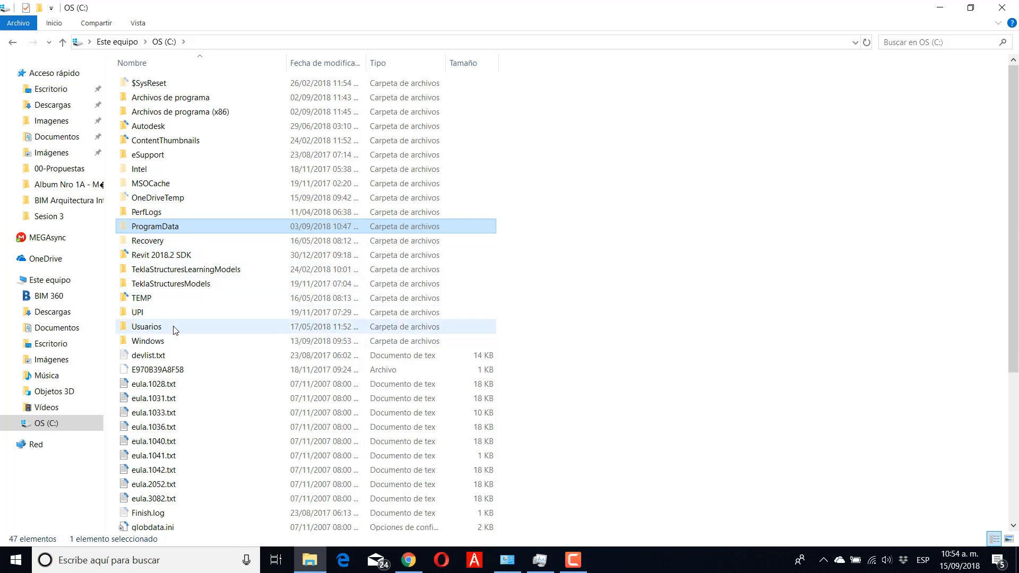
Step: Navigate Usuarios > user profile > AppData > Roaming > Autodesk and review its 34 items
double_click(147, 326)
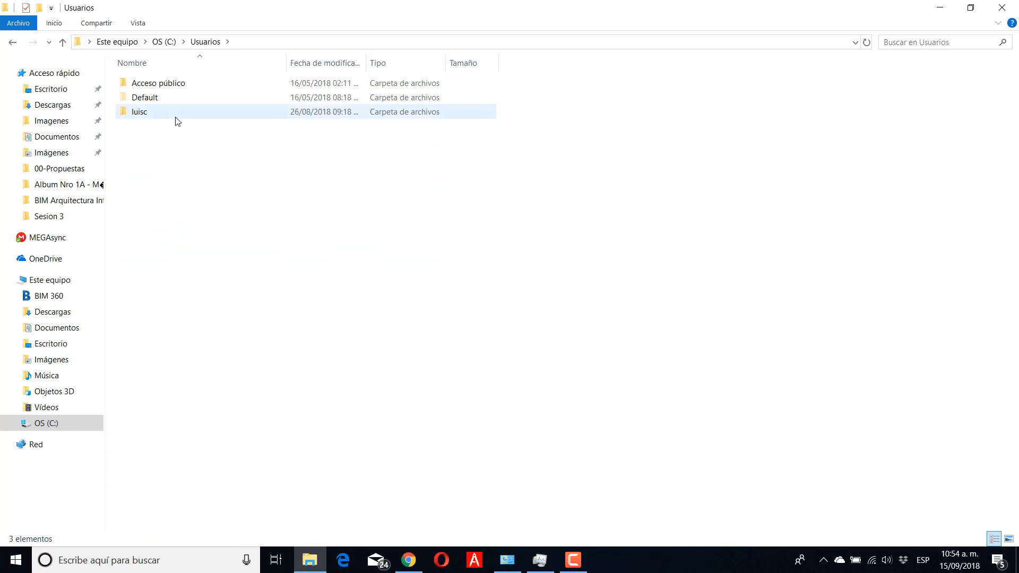
double_click(139, 111)
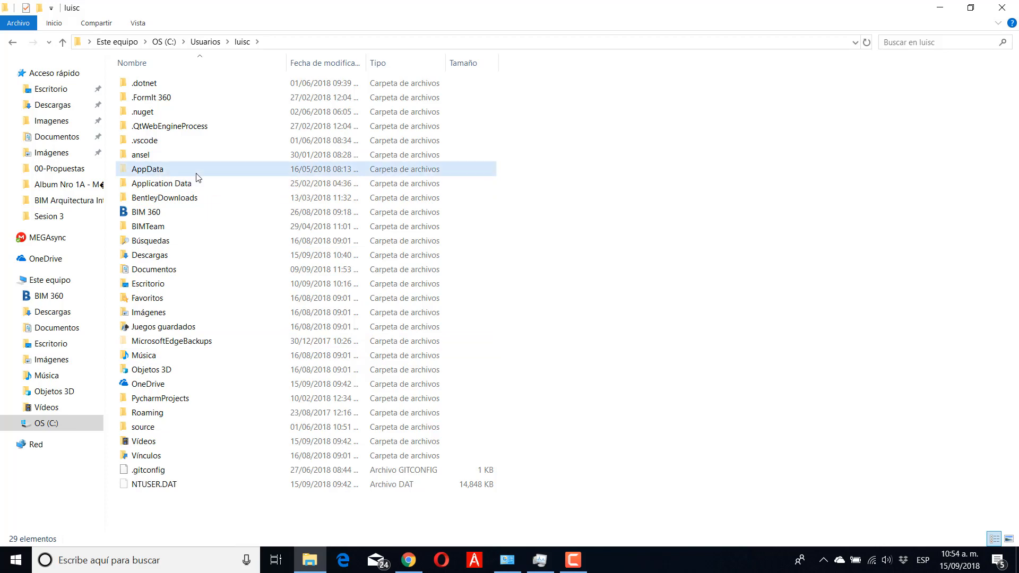
double_click(147, 169)
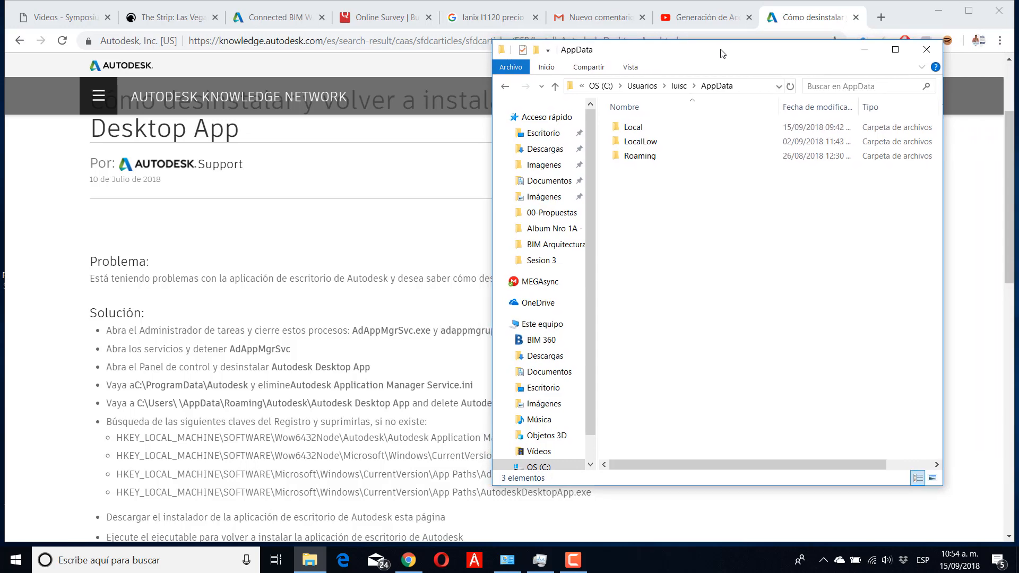
click(643, 141)
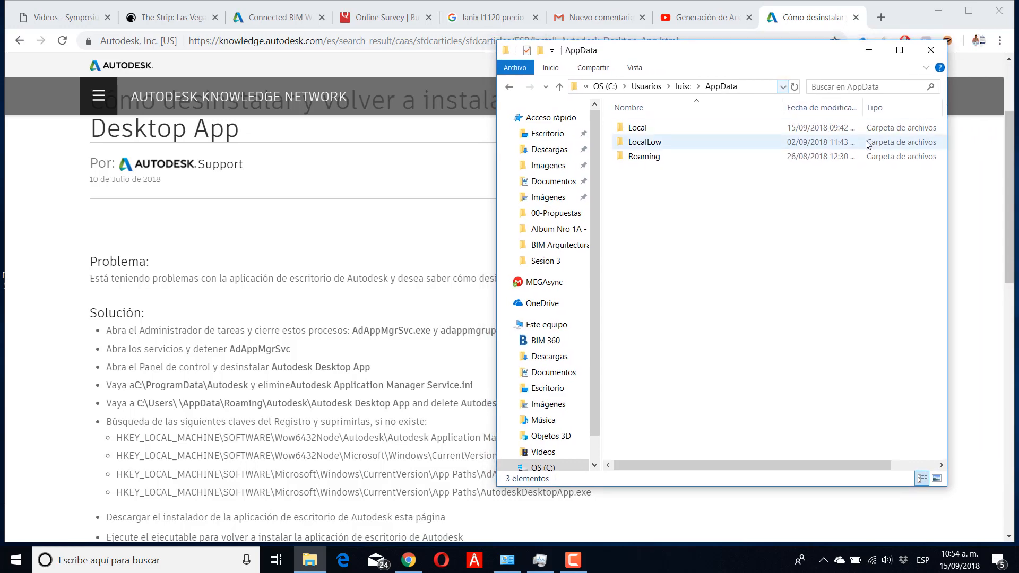
double_click(643, 156)
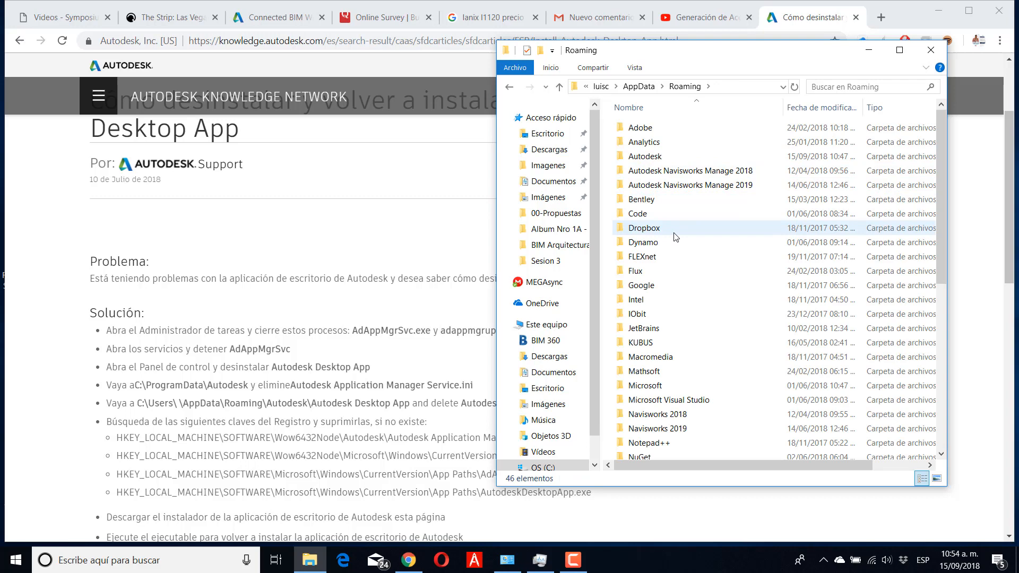
double_click(643, 156)
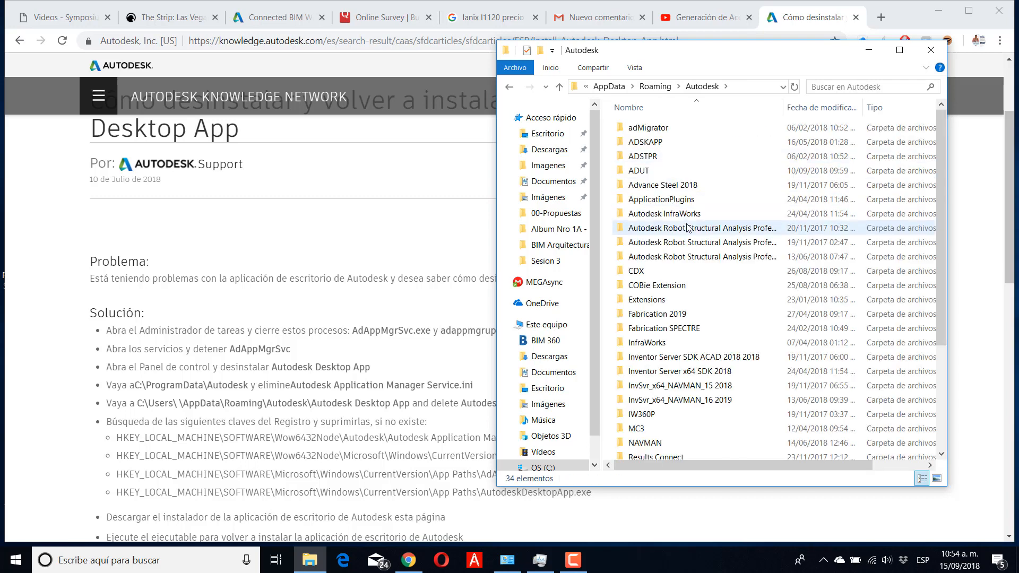
click(701, 242)
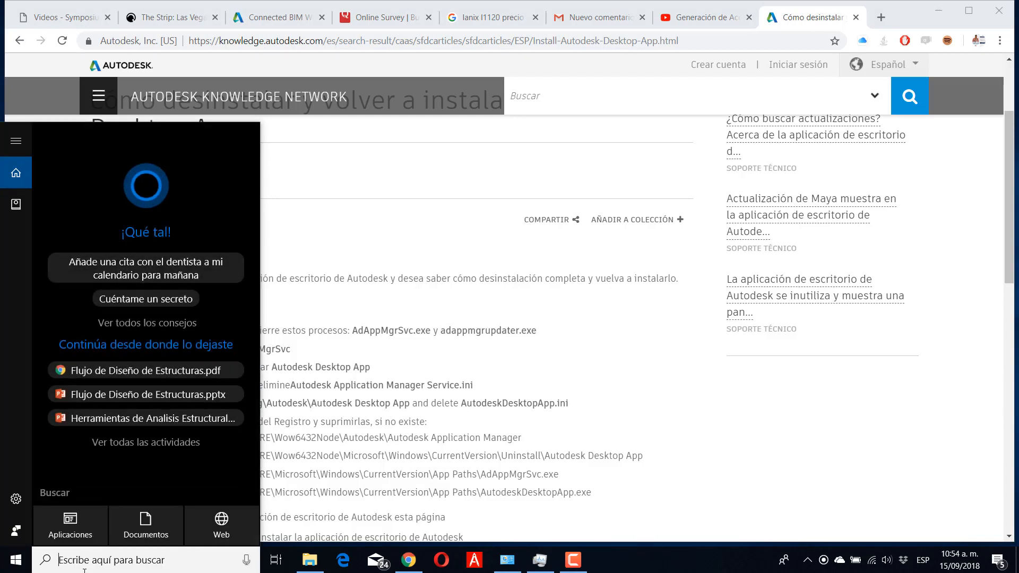
Step: Search Windows for regedit to launch Registry Editor
text(regedi)
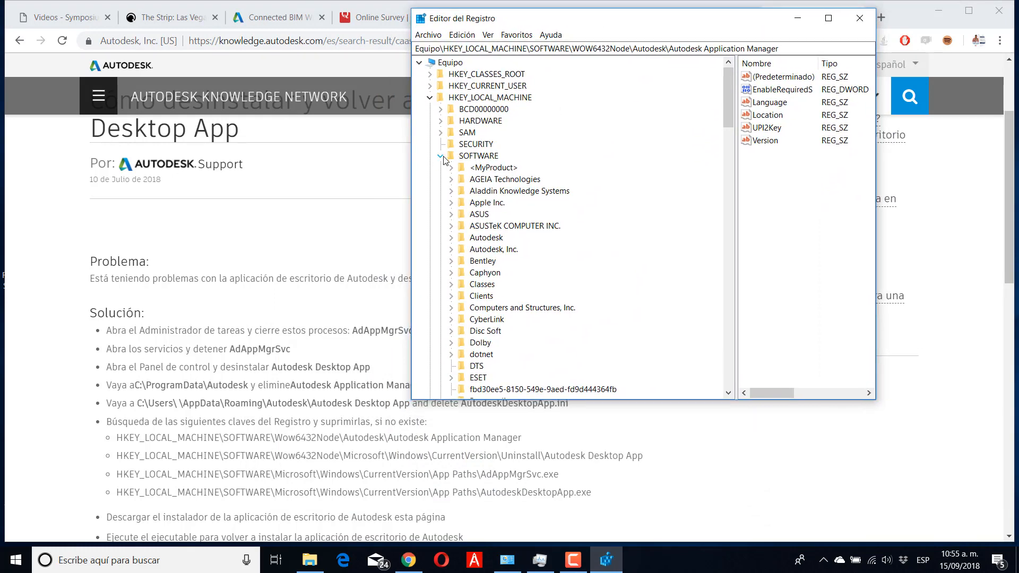
Step: Select the Autodesk Application Manager key, delete it, and confirm with Sí
scroll(down, 3)
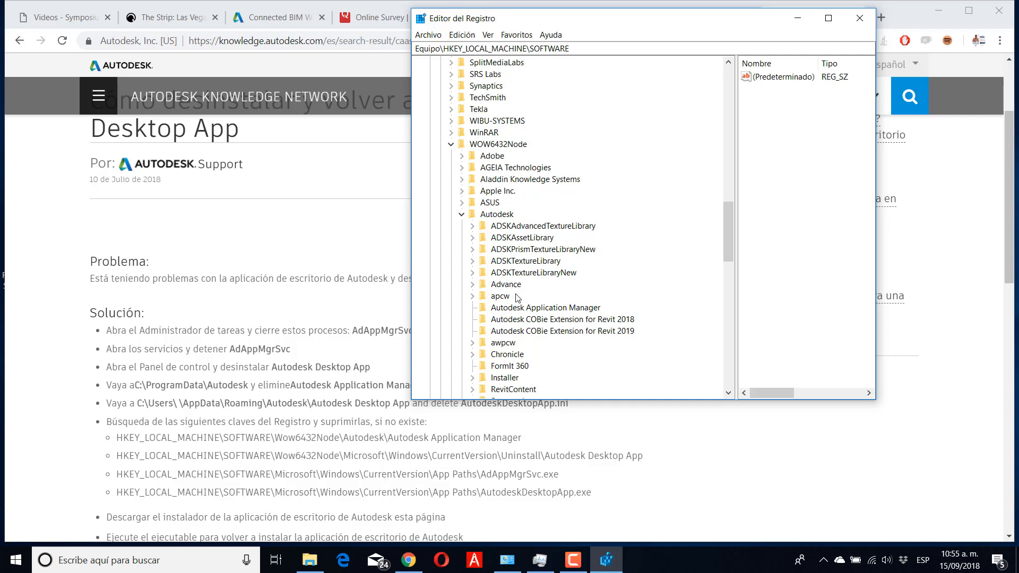
click(545, 307)
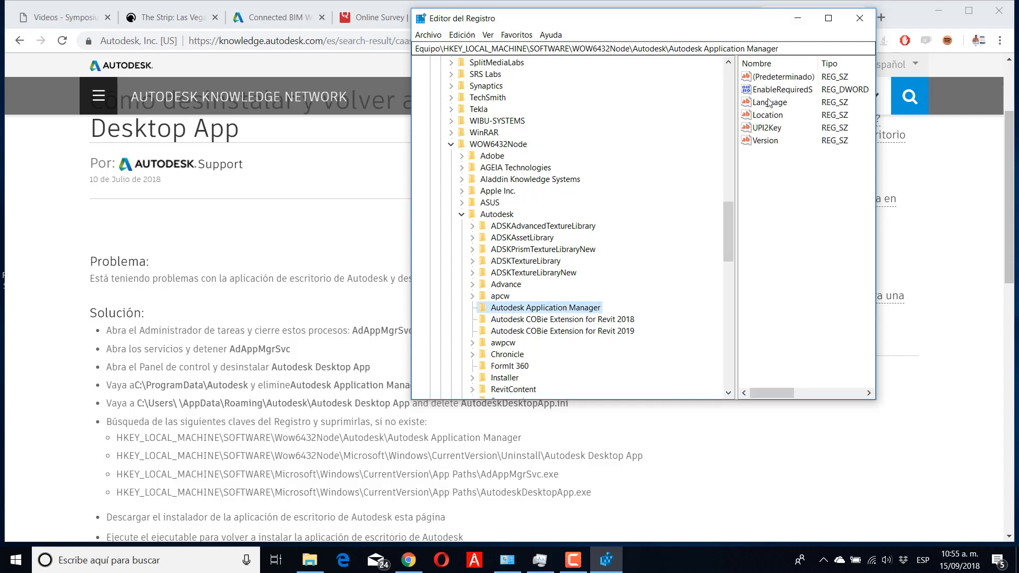
mouse_move(544, 295)
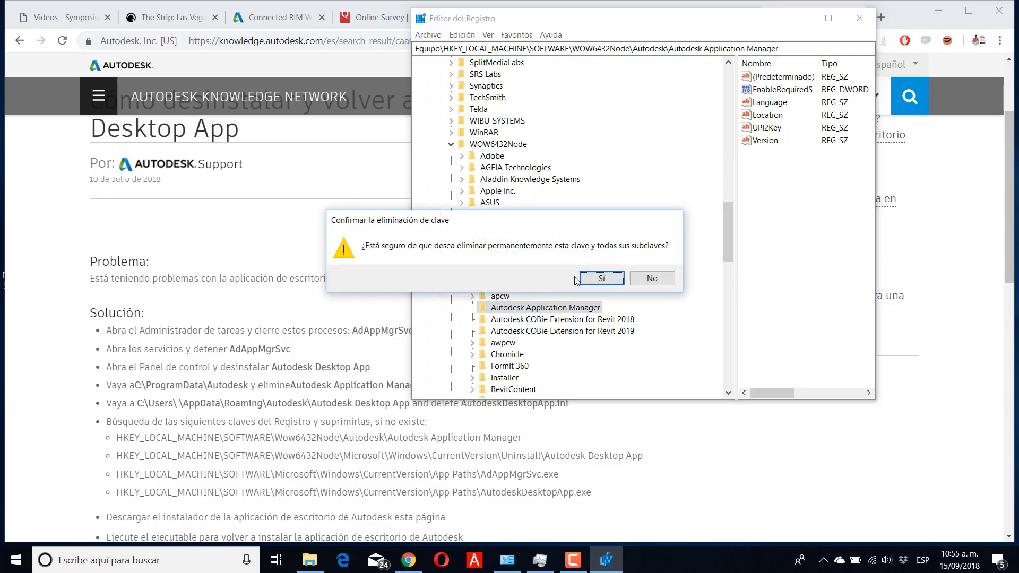
click(599, 278)
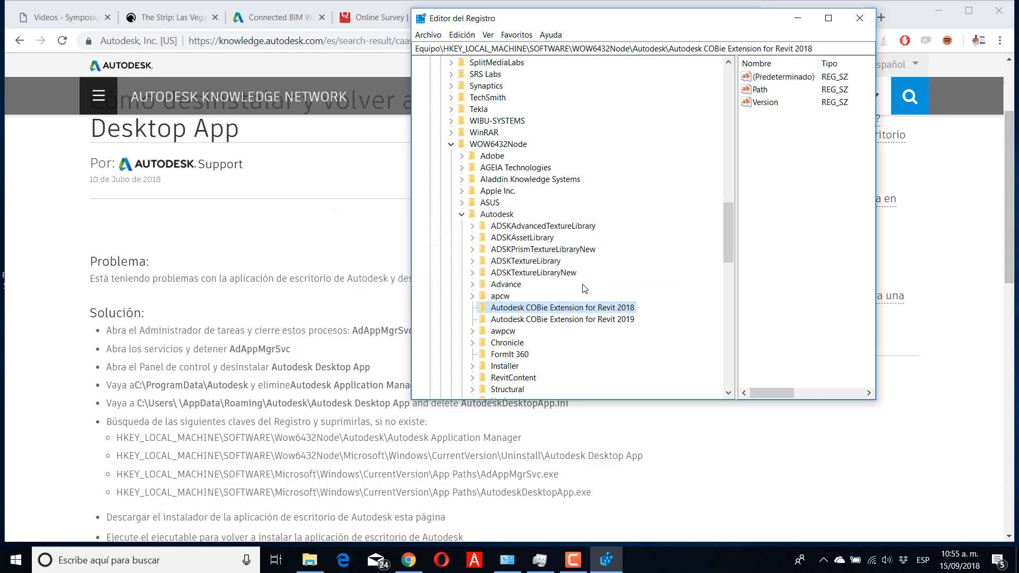
mouse_move(564, 314)
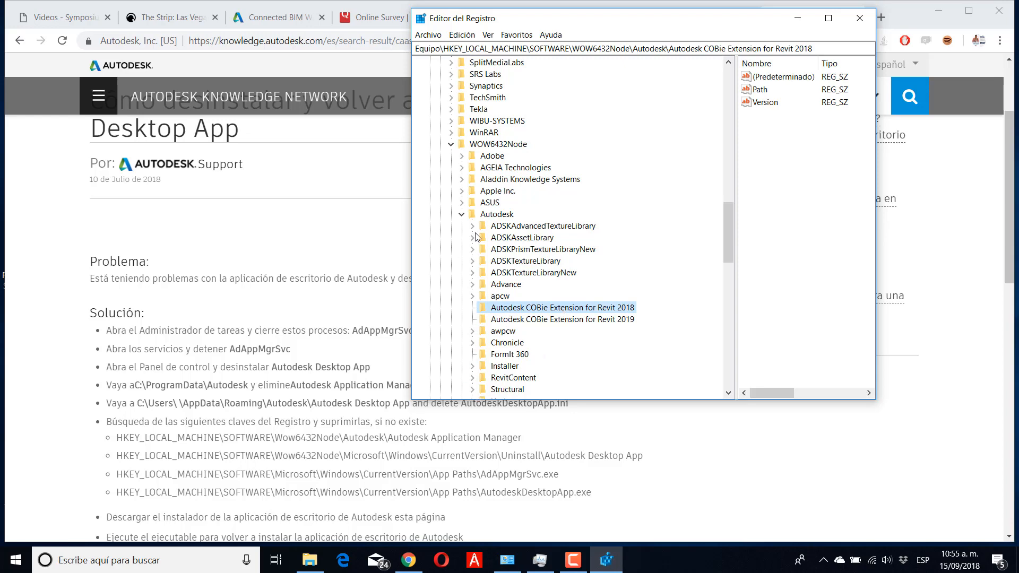
mouse_move(465, 252)
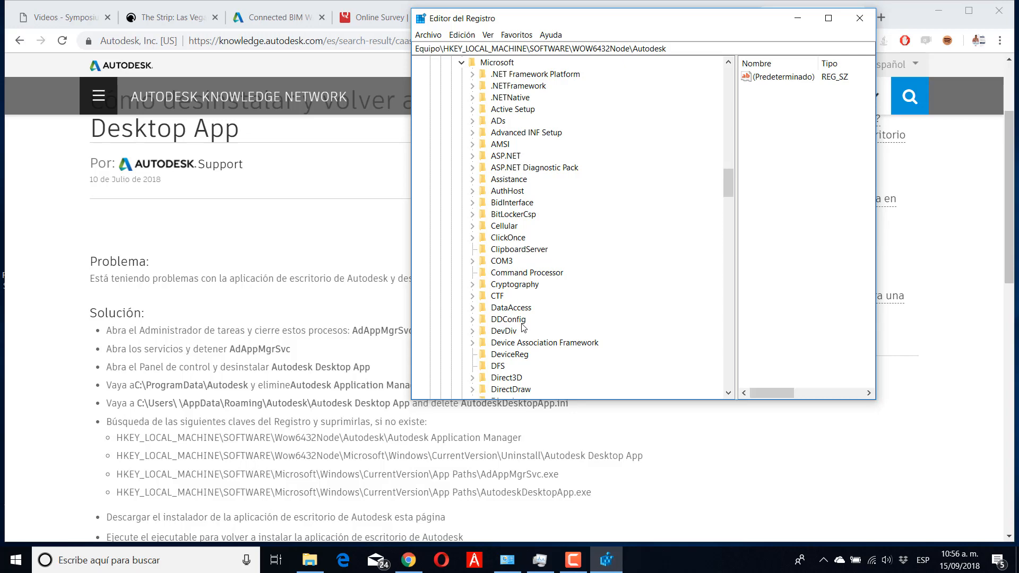
Step: Scroll to WOW6432Node\Microsoft\Windows\CurrentVersion and expand the Uninstall key
scroll(down, 3)
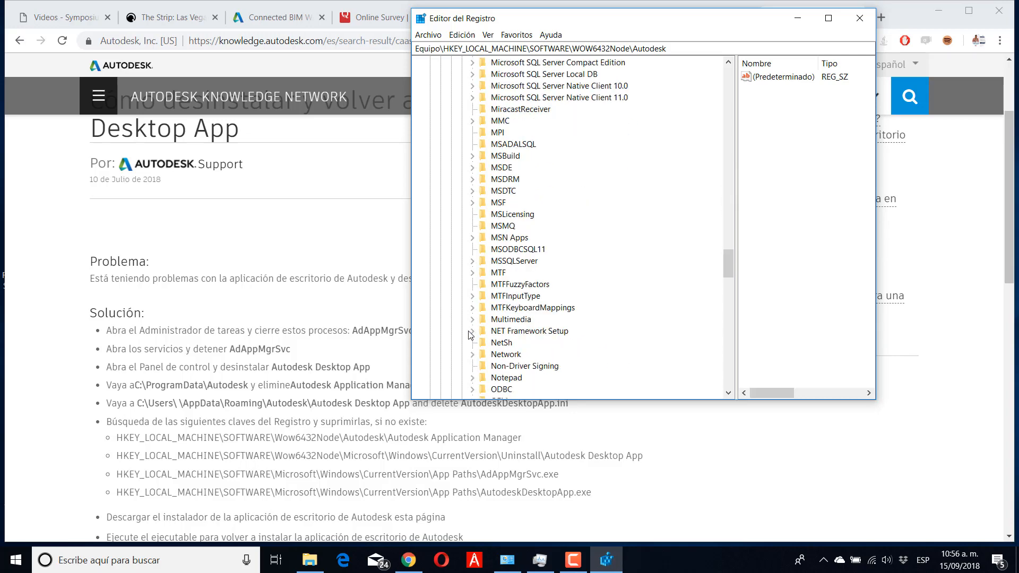
scroll(down, 3)
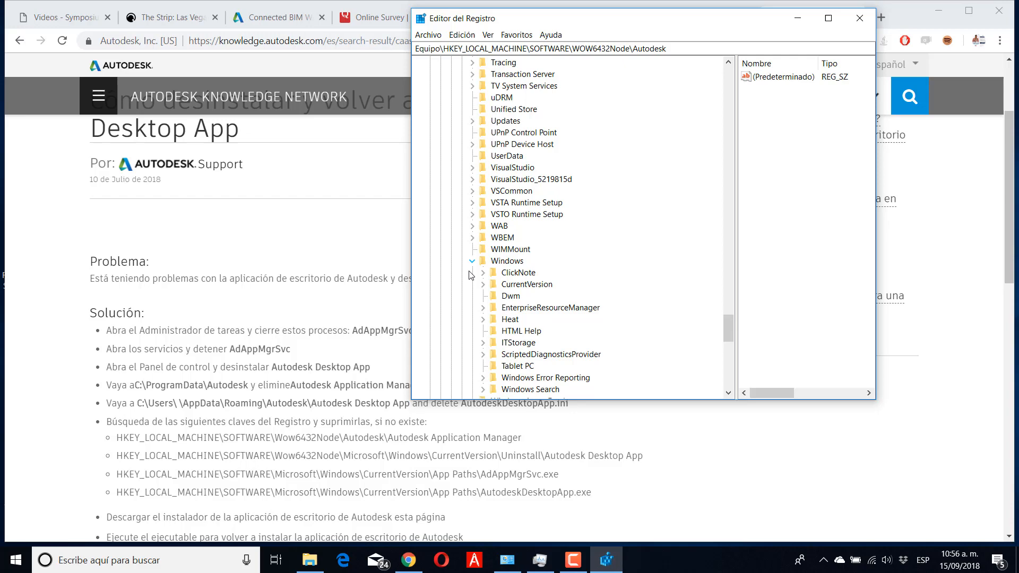
scroll(down, 3)
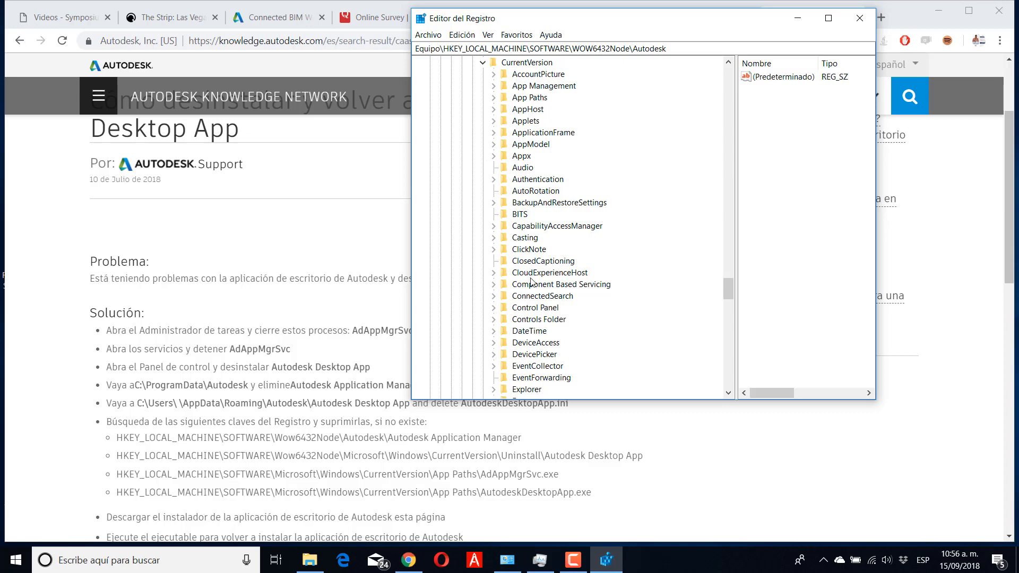
scroll(down, 3)
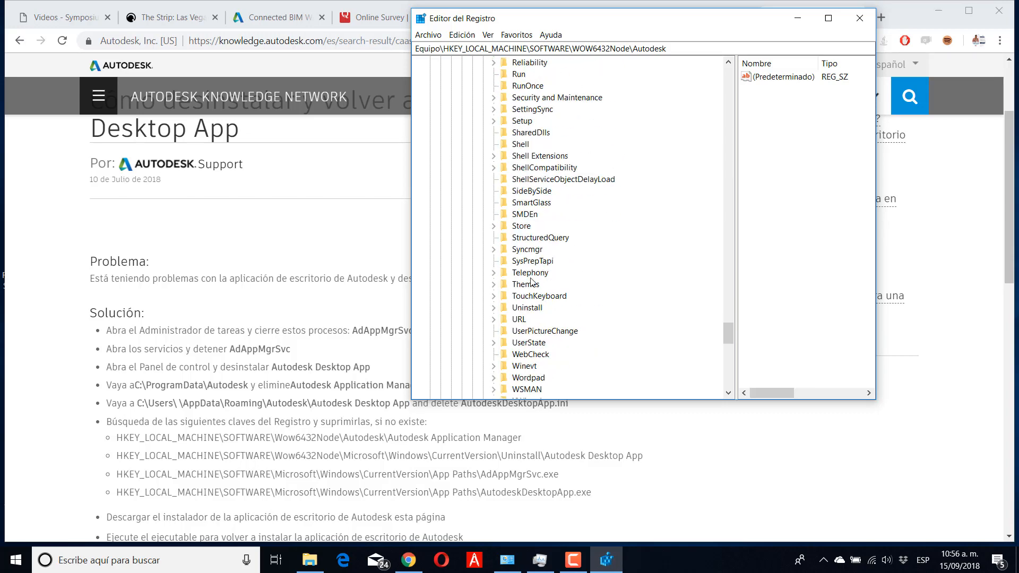
scroll(down, 3)
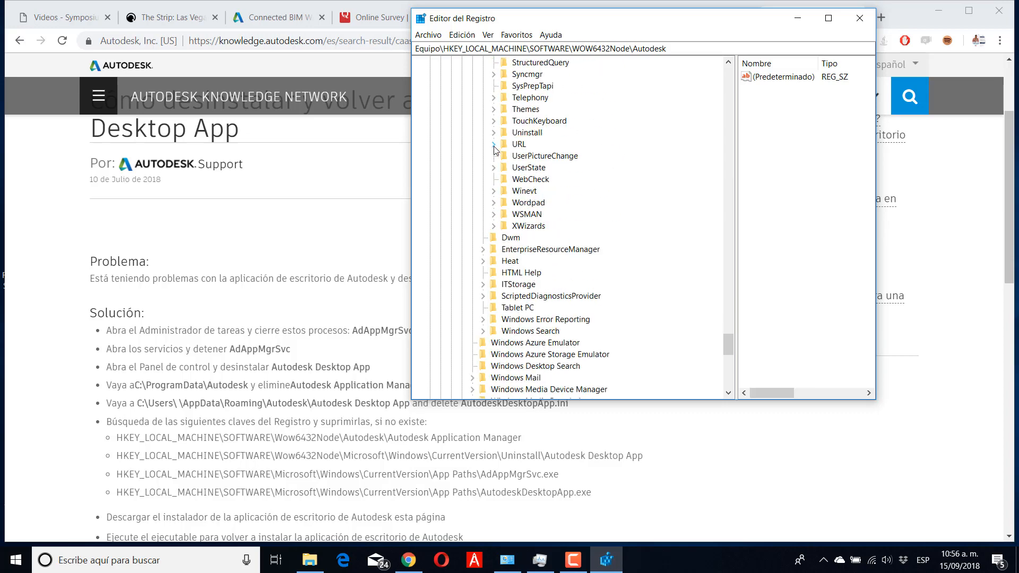
click(495, 132)
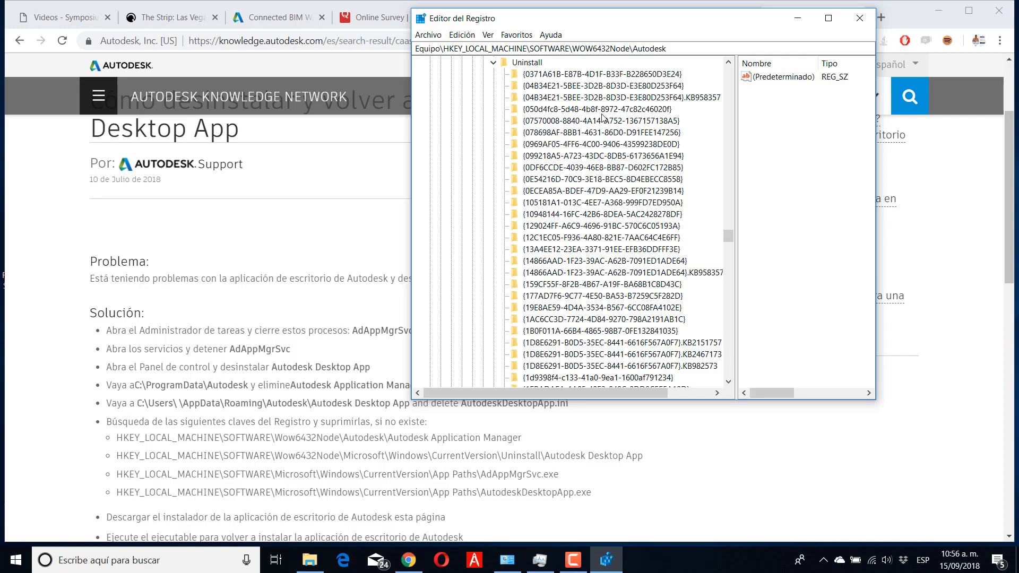
Step: Scroll the Uninstall GUID entries, finding no Autodesk Desktop App key, then collapse the branch
scroll(down, 3)
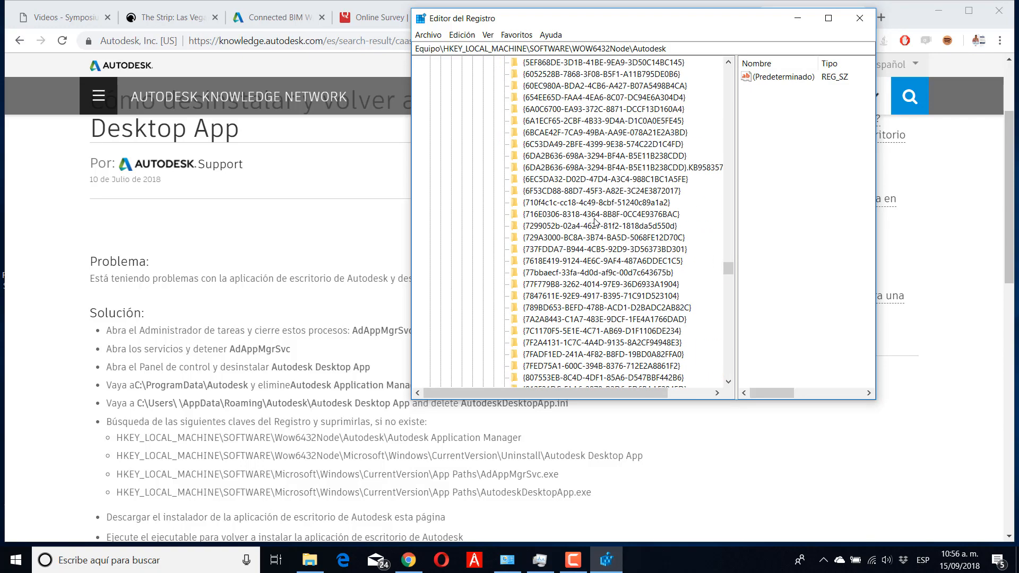
scroll(down, 3)
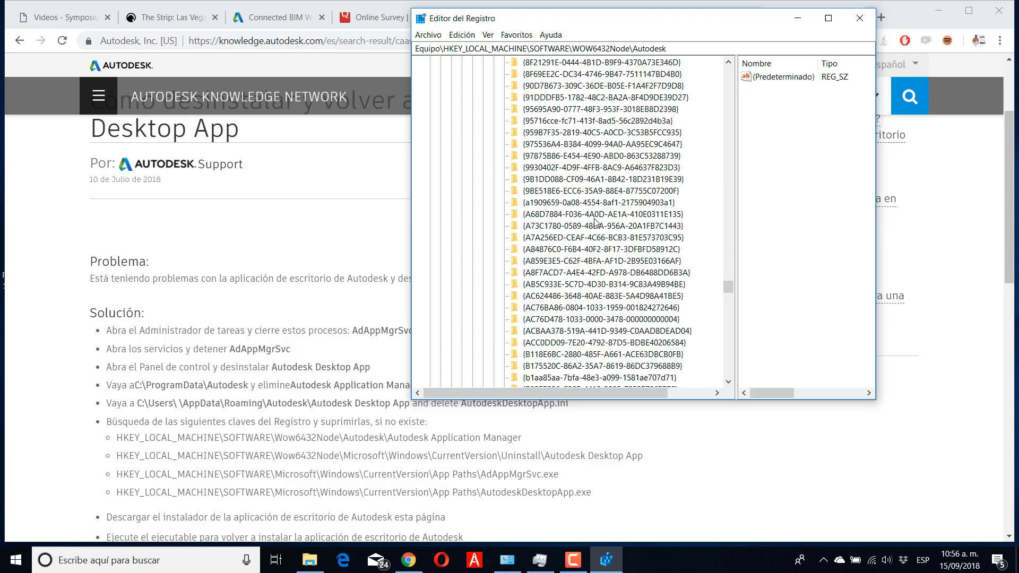
scroll(down, 3)
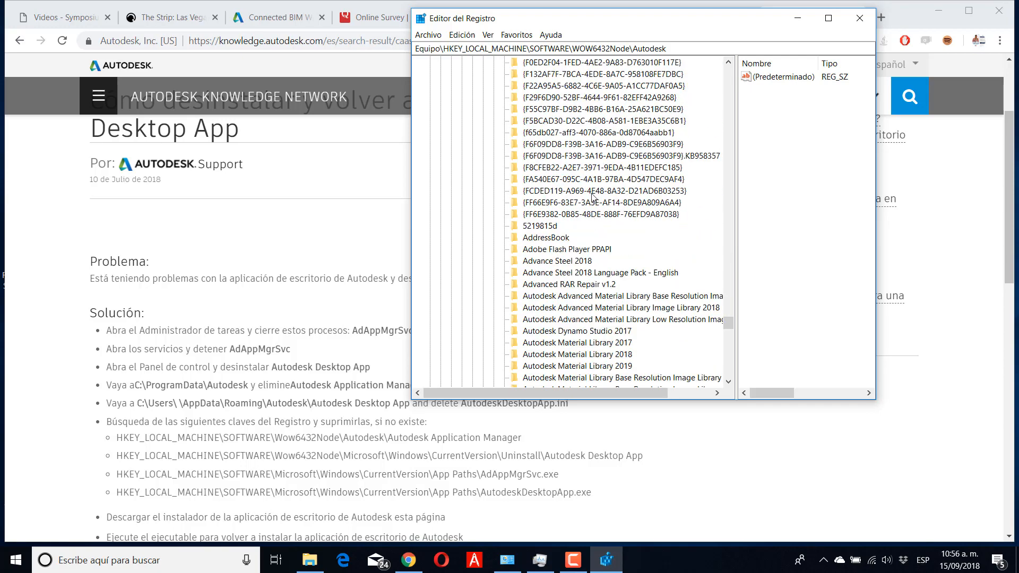
scroll(down, 3)
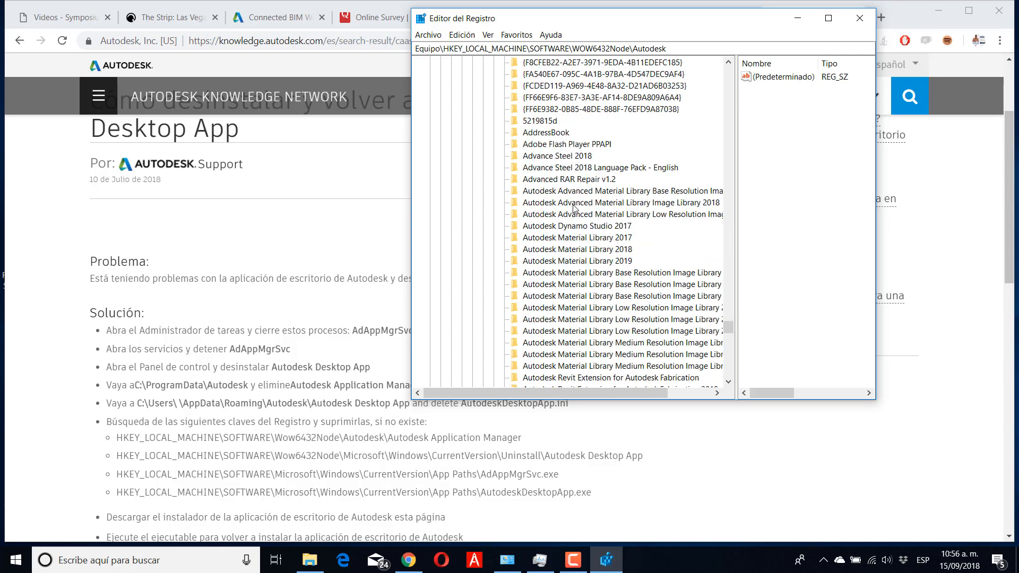
scroll(down, 3)
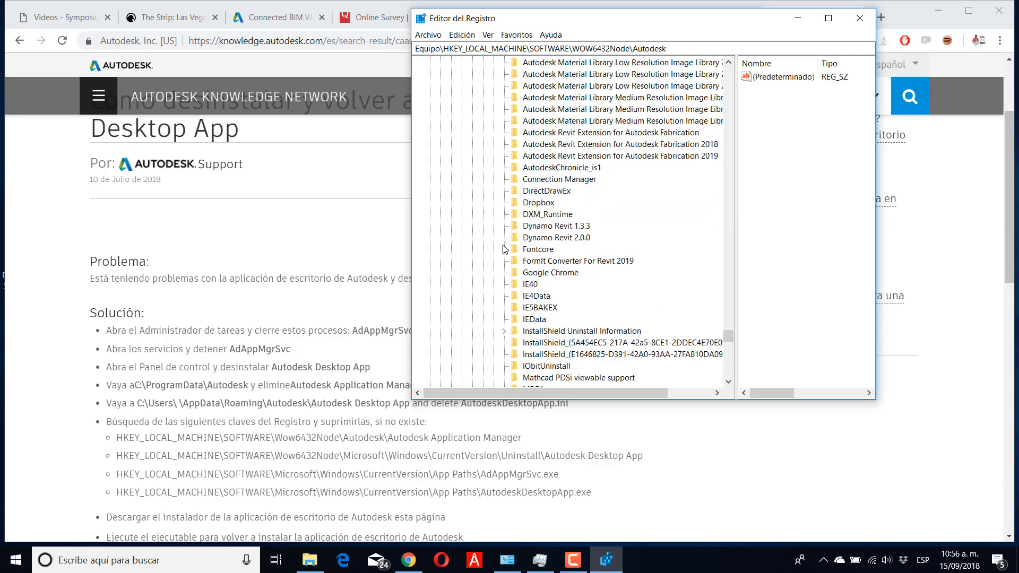
mouse_move(586, 196)
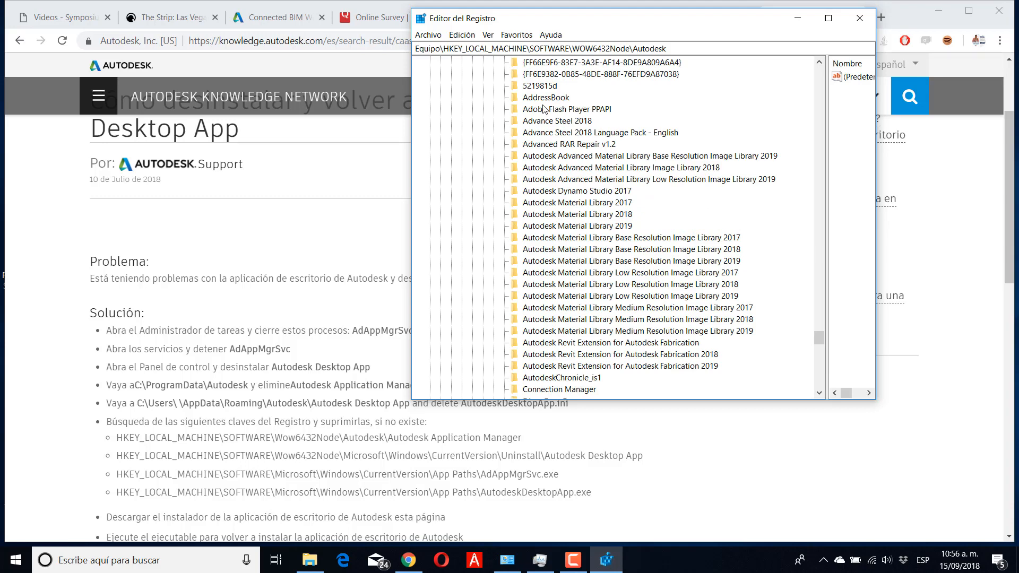
mouse_move(562, 189)
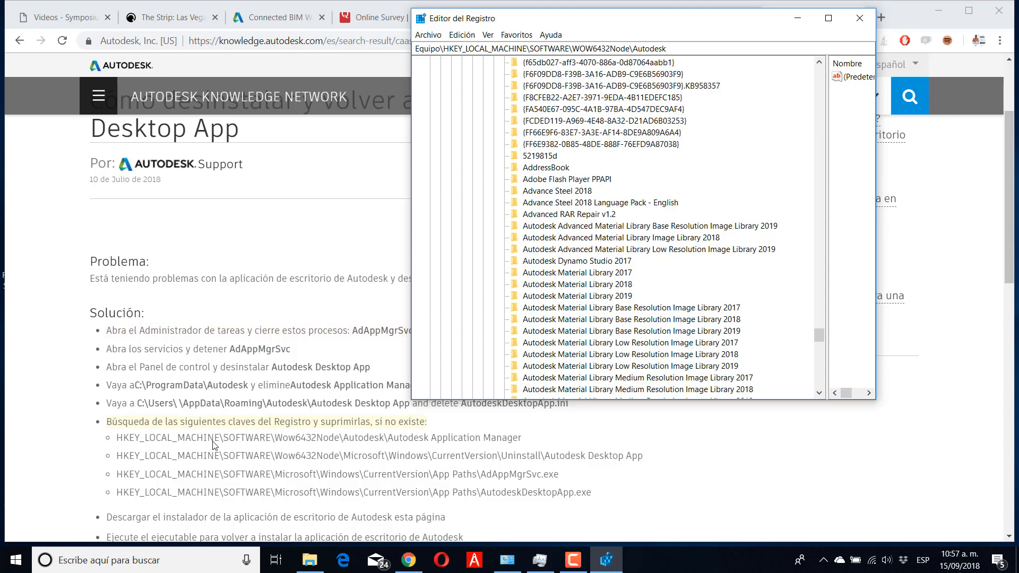
mouse_move(273, 479)
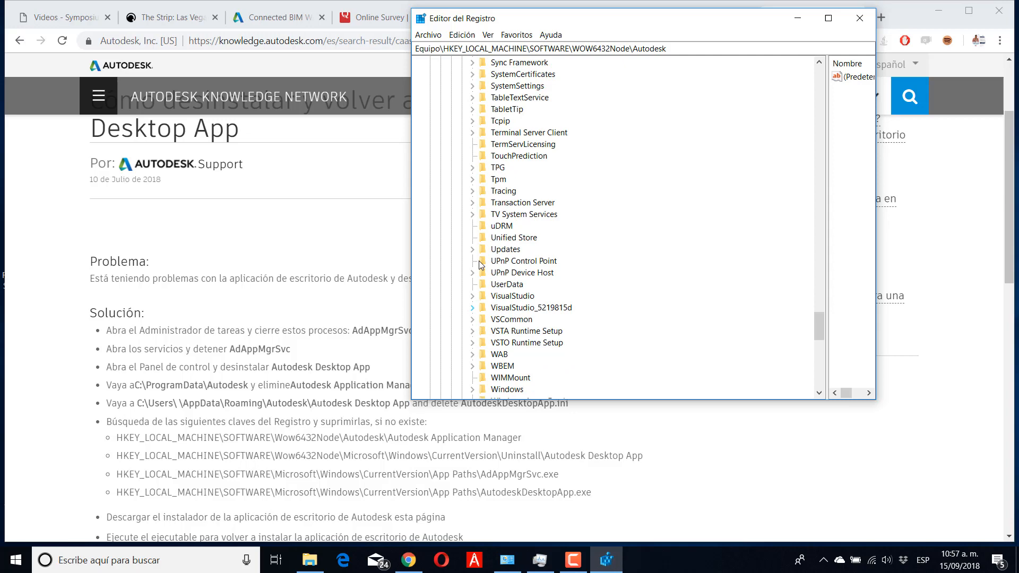
click(461, 214)
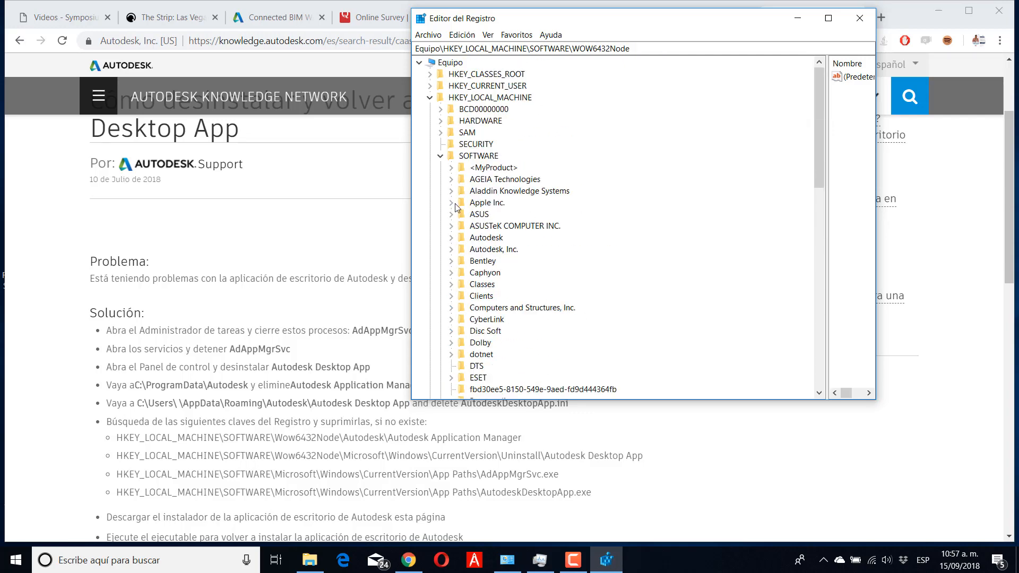
Step: Expand WOW6432Node's Microsoft > Windows > CurrentVersion and browse App Paths for Autodesk entries
scroll(down, 3)
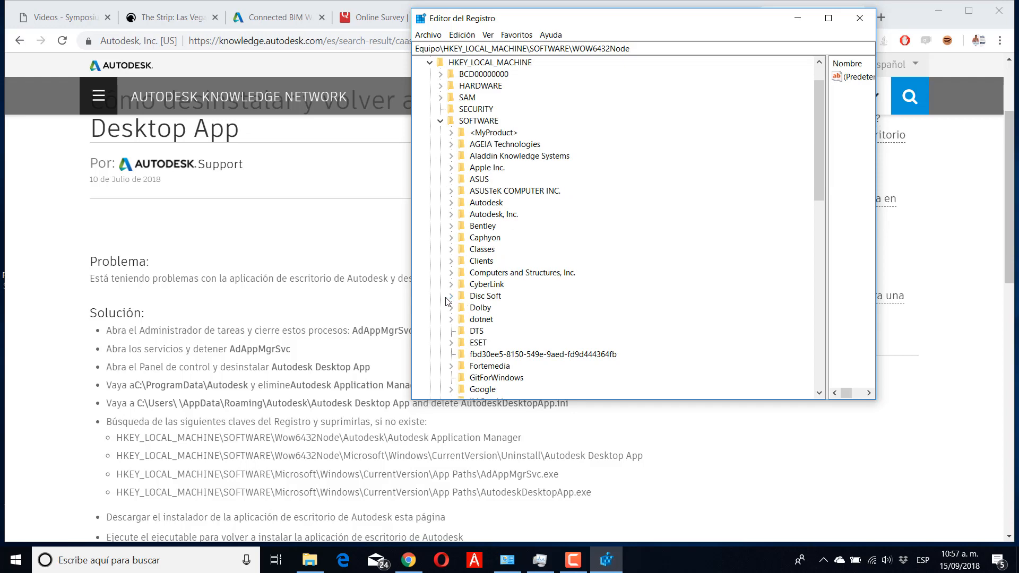
scroll(down, 3)
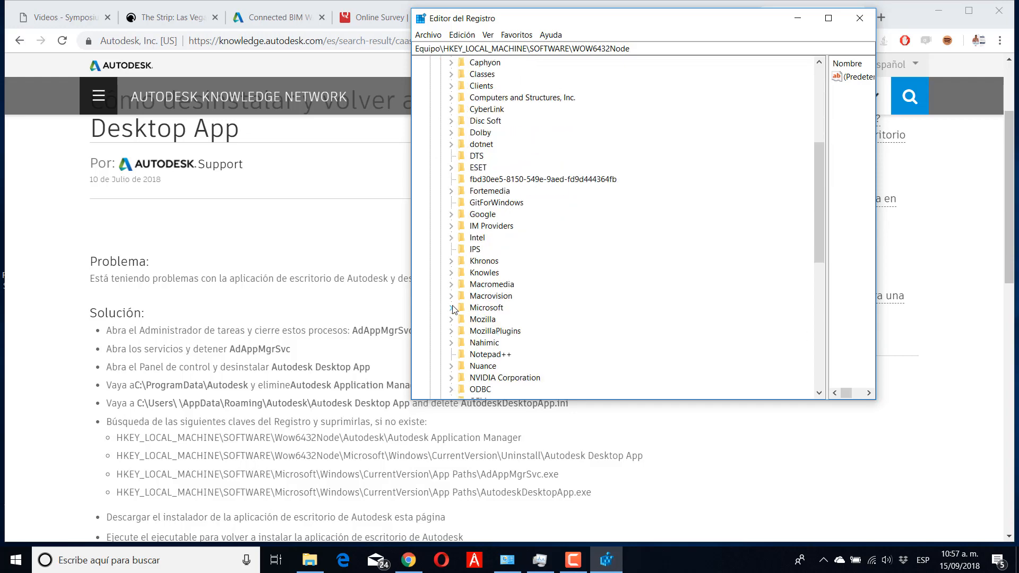
click(451, 307)
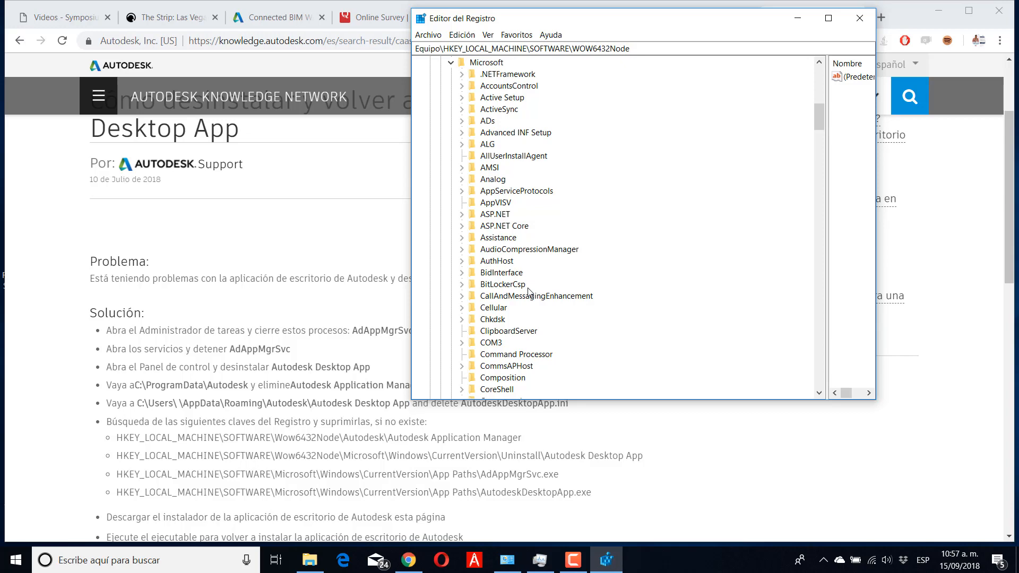
scroll(down, 3)
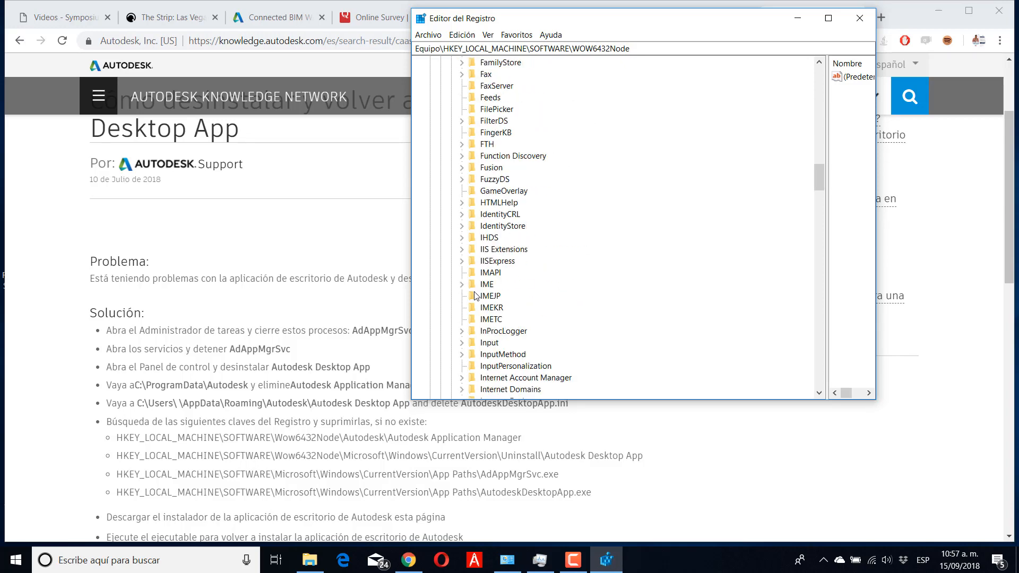
scroll(down, 3)
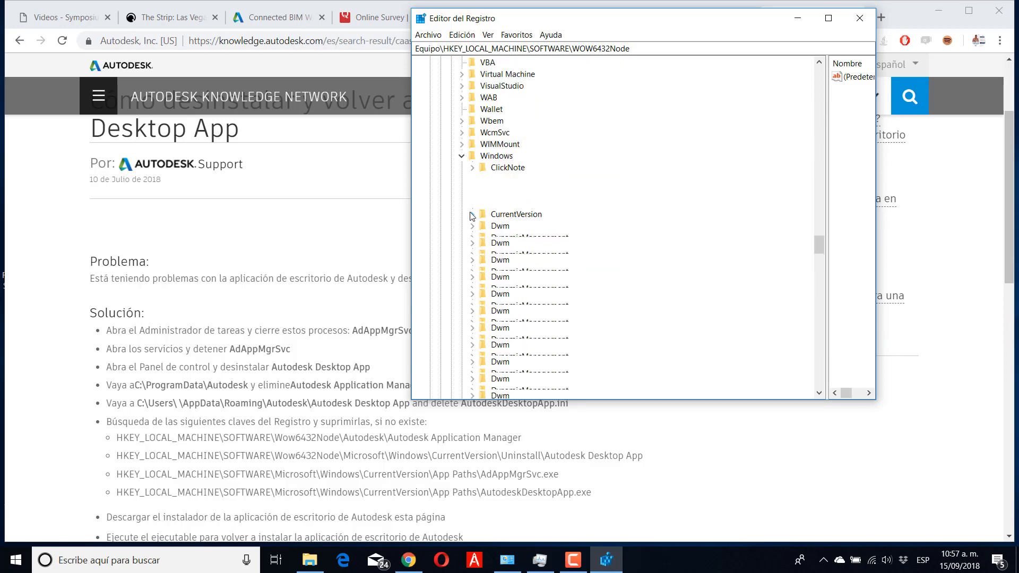
click(472, 213)
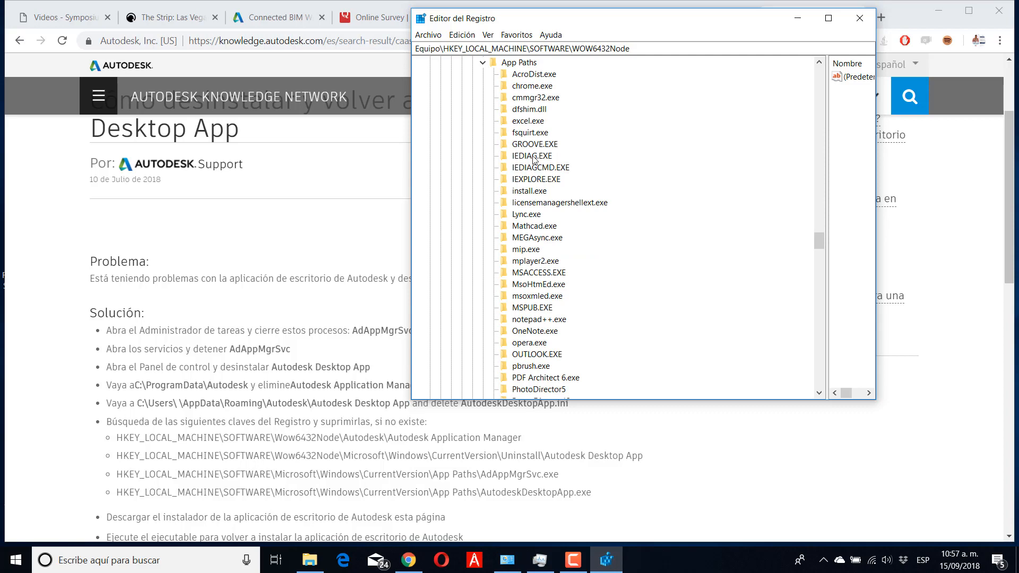
scroll(down, 3)
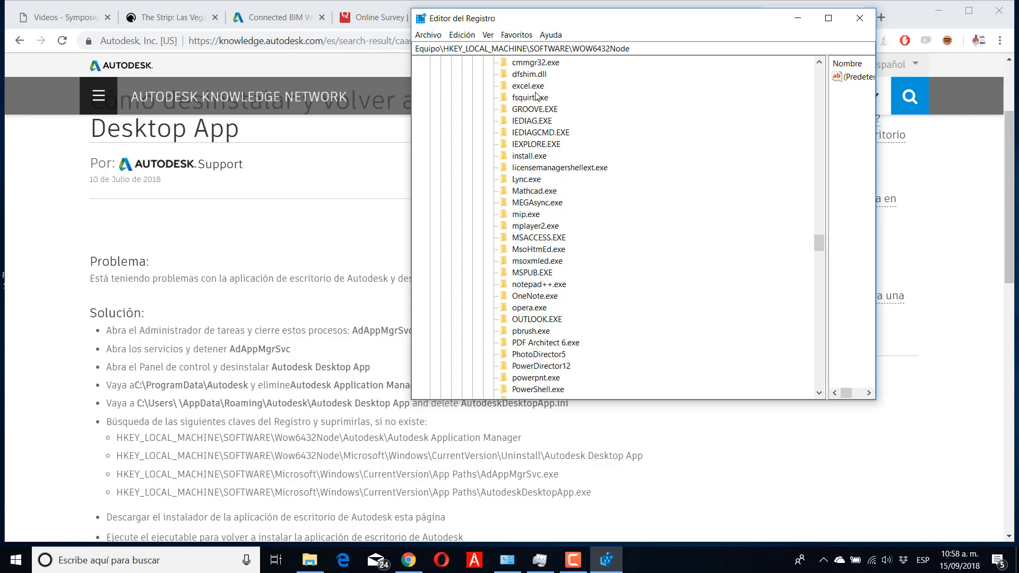
scroll(down, 3)
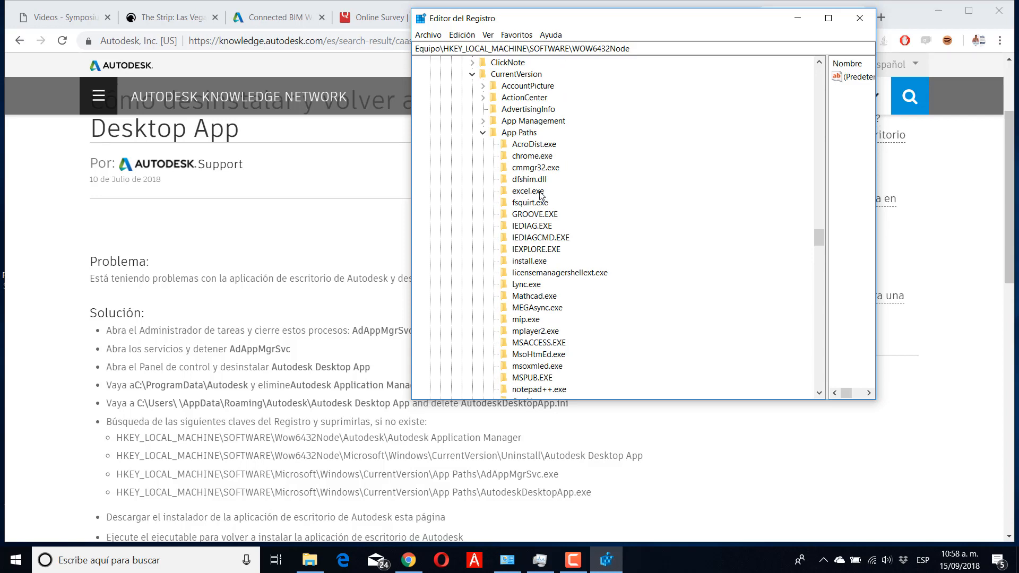
mouse_move(538, 154)
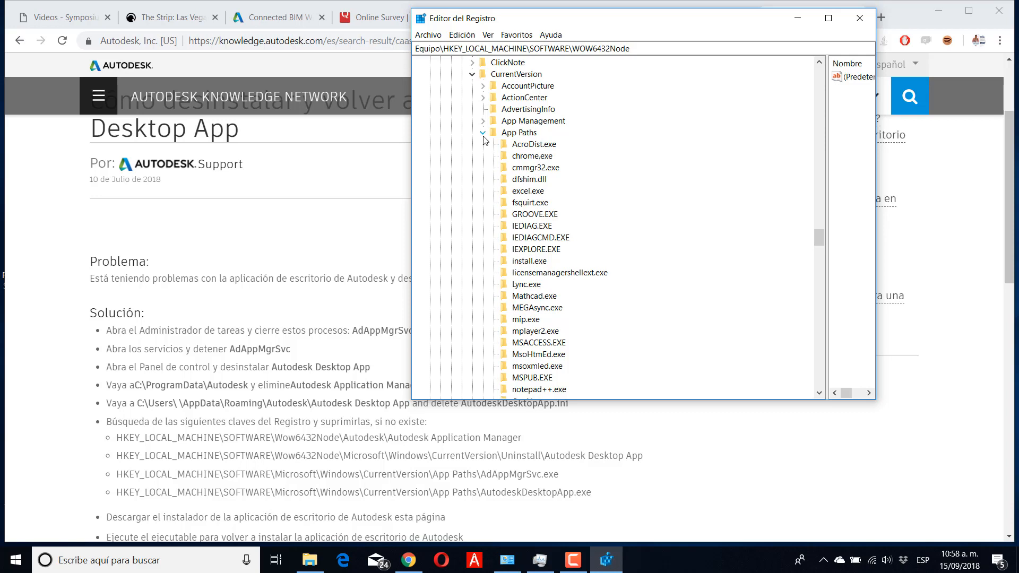
mouse_move(524, 166)
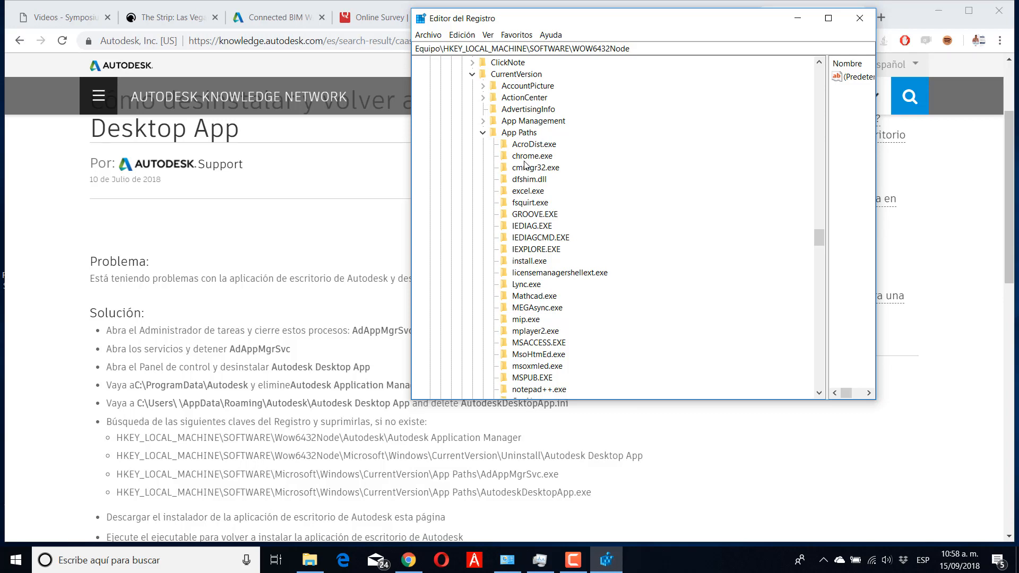
mouse_move(515, 150)
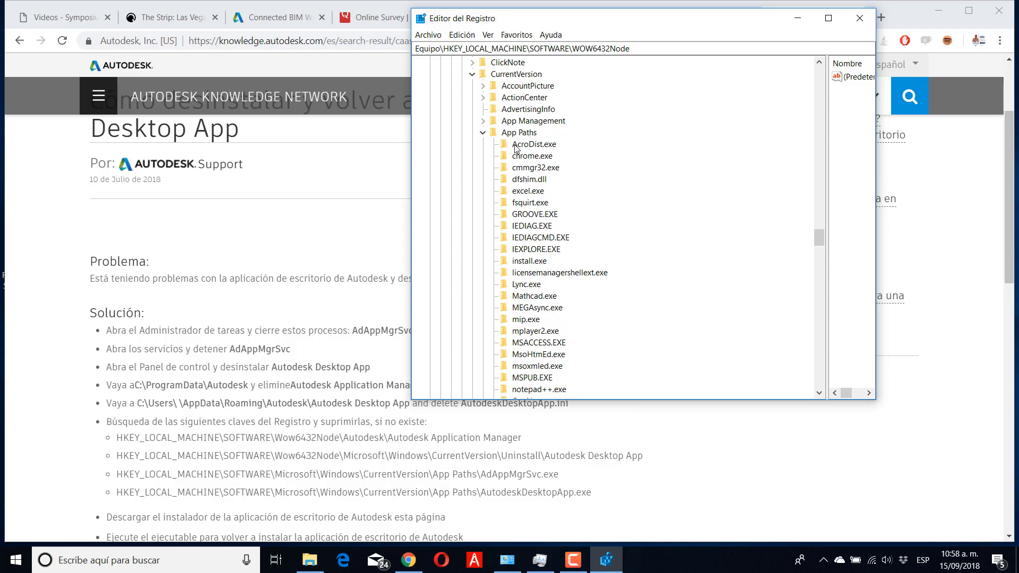
mouse_move(532, 152)
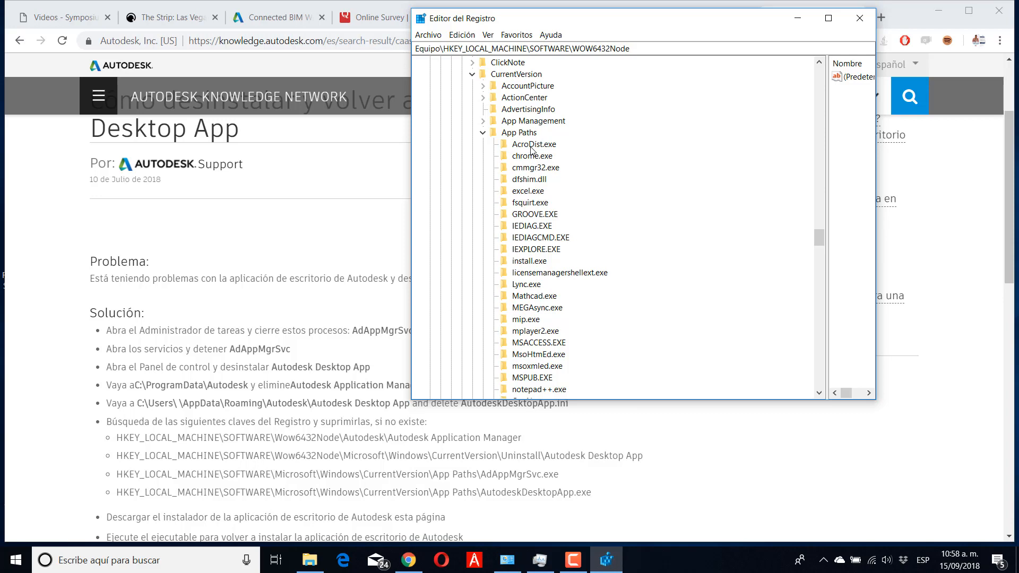
mouse_move(528, 221)
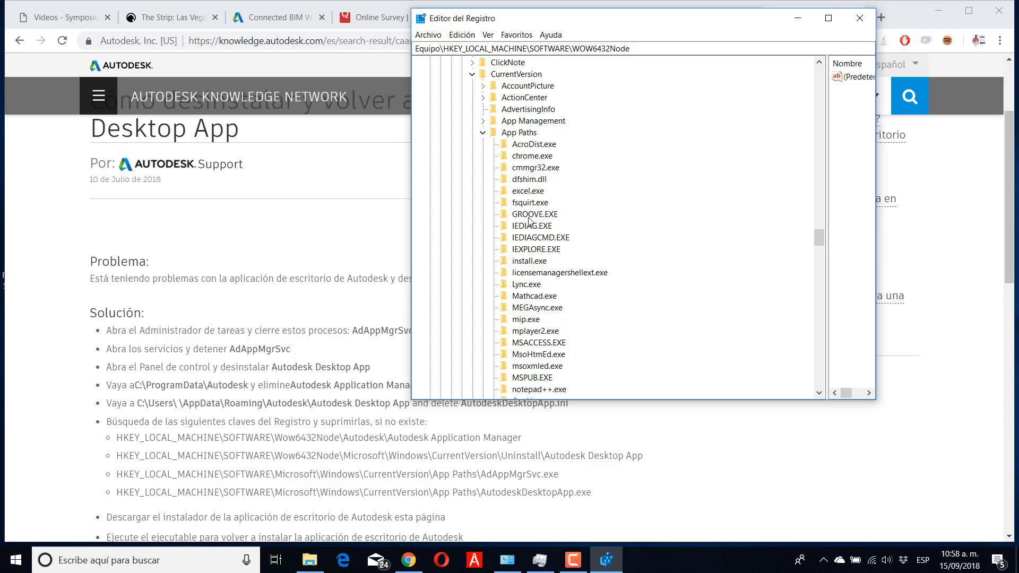
scroll(down, 3)
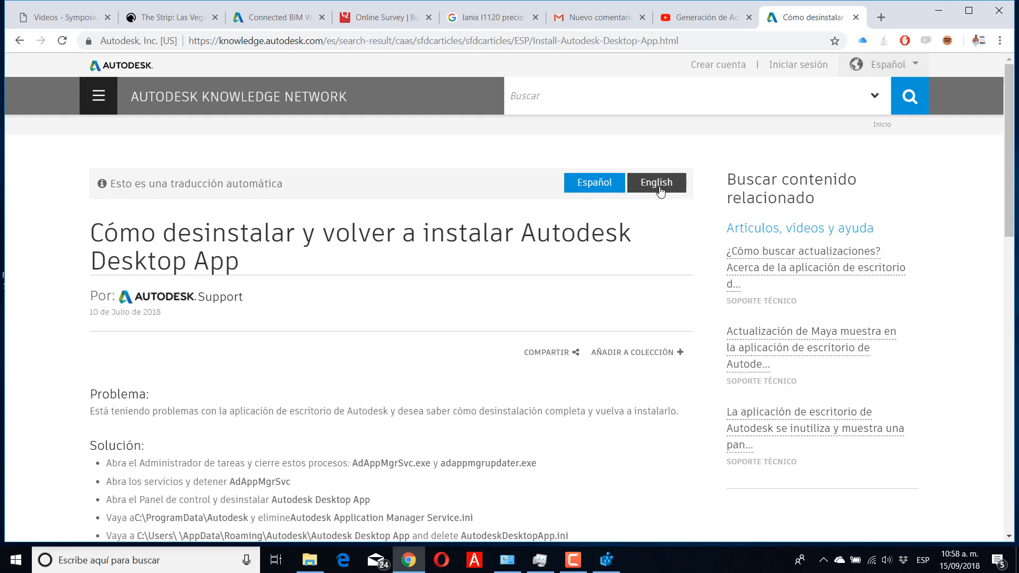
Step: Switch the reinstall article to English and follow its step 8 'this page' link
click(654, 183)
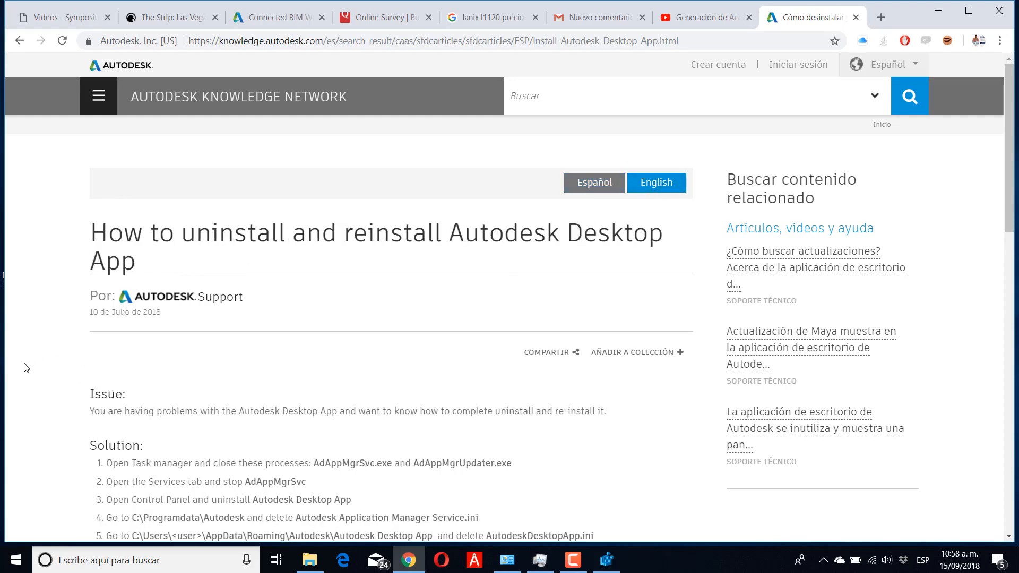
scroll(down, 3)
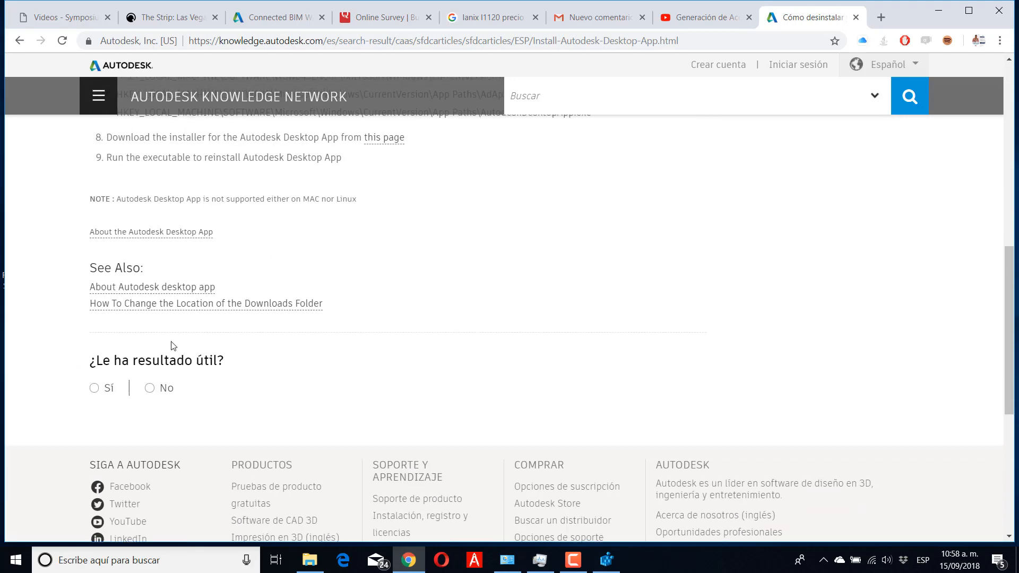
scroll(up, 3)
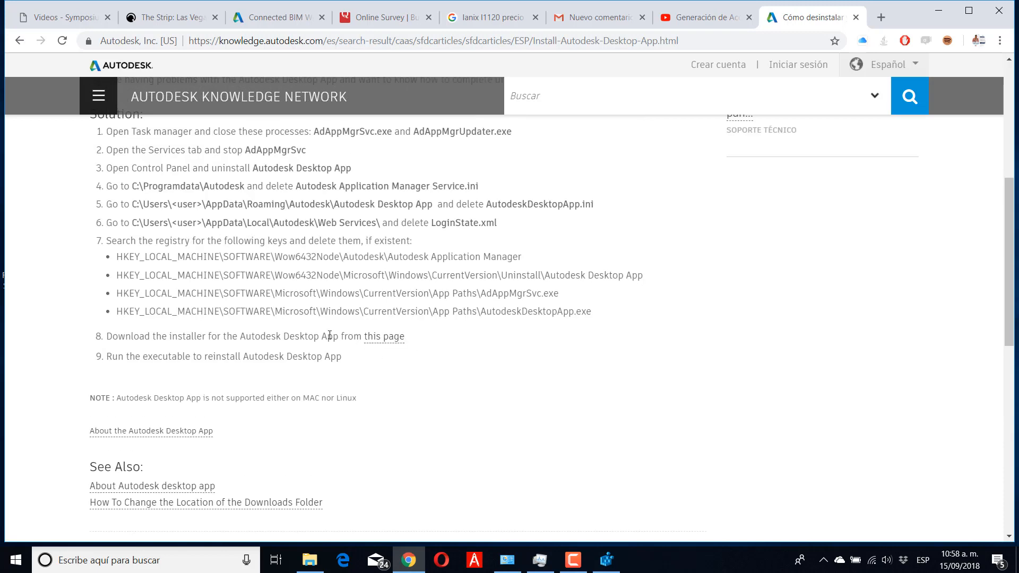
click(384, 336)
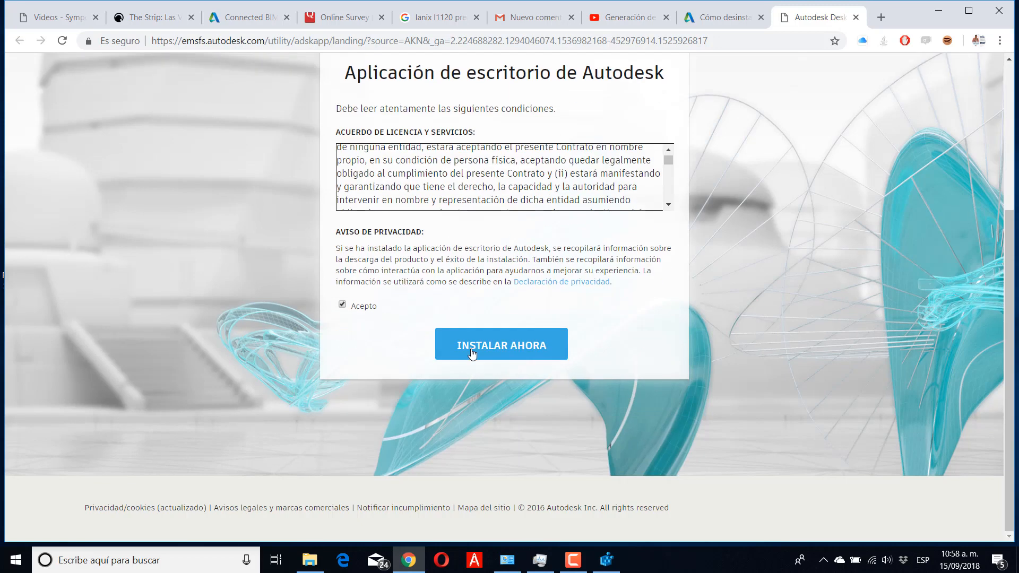
Step: Download the installer via INSTALAR AHORA, keep it past the warning, and run the .exe
click(500, 344)
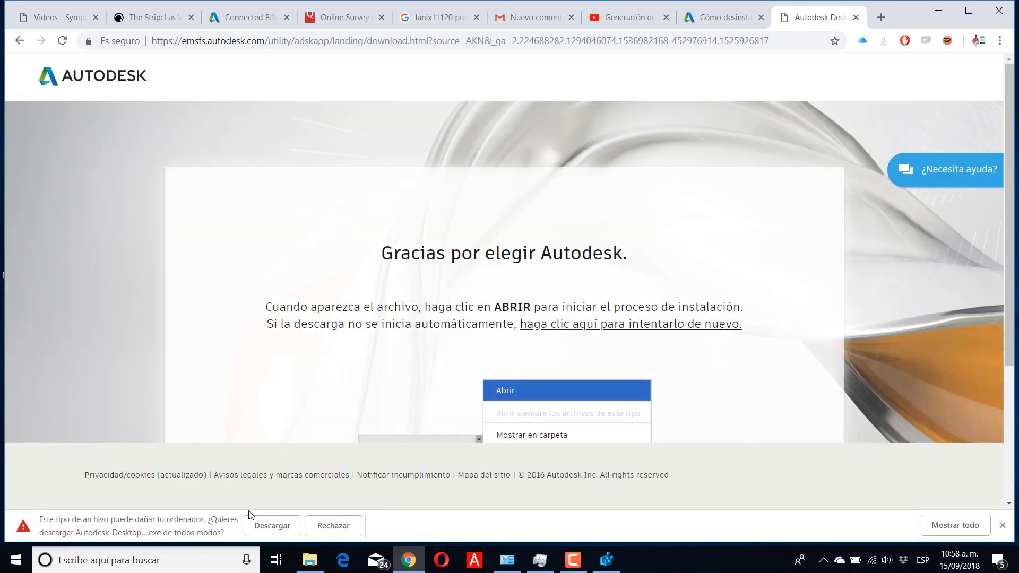
click(272, 526)
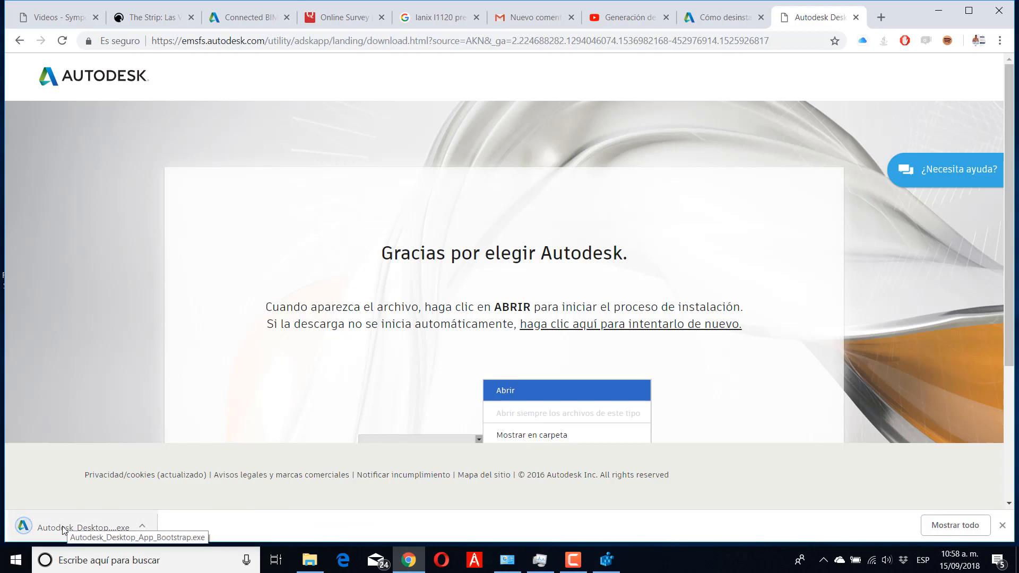
click(505, 390)
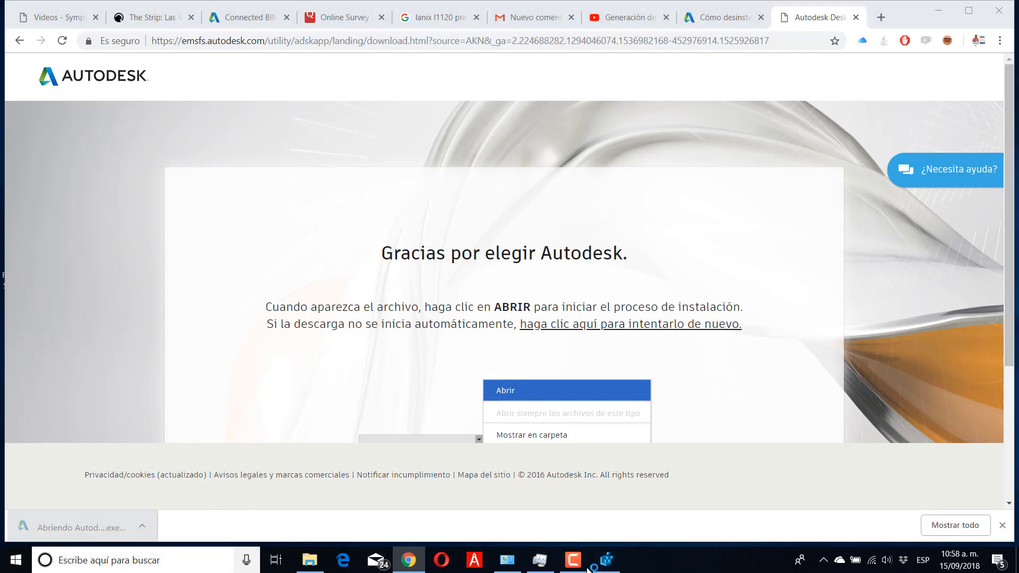
click(504, 390)
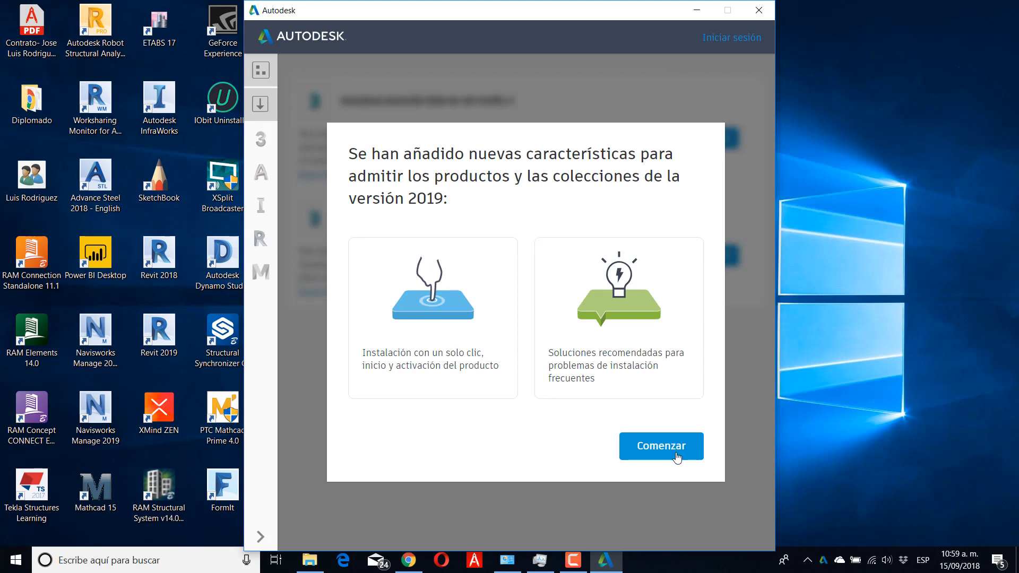
Step: Dismiss the welcome screen, view Navisworks Manage, updates and account options, then close the app
click(659, 446)
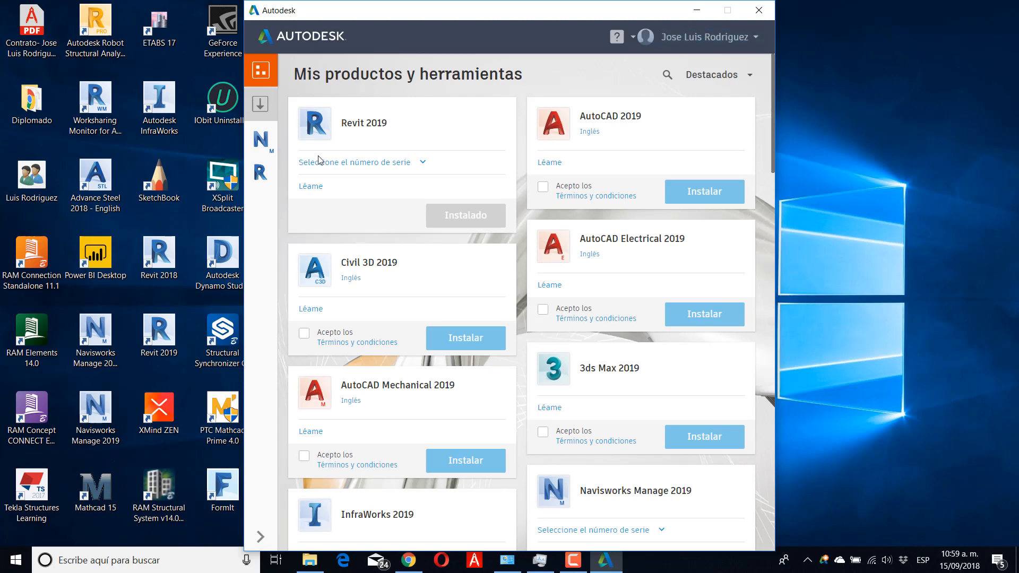
click(261, 139)
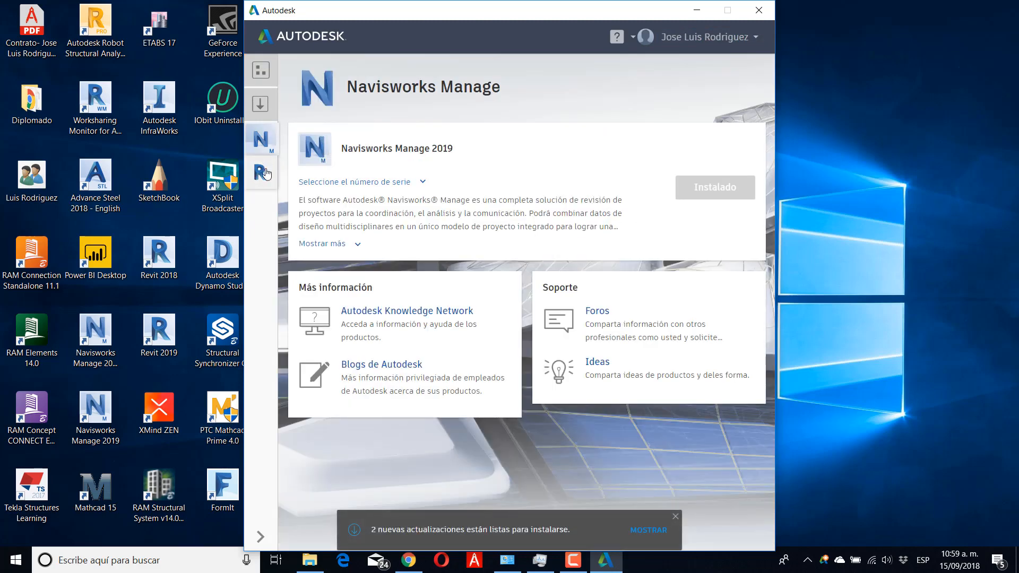
click(261, 104)
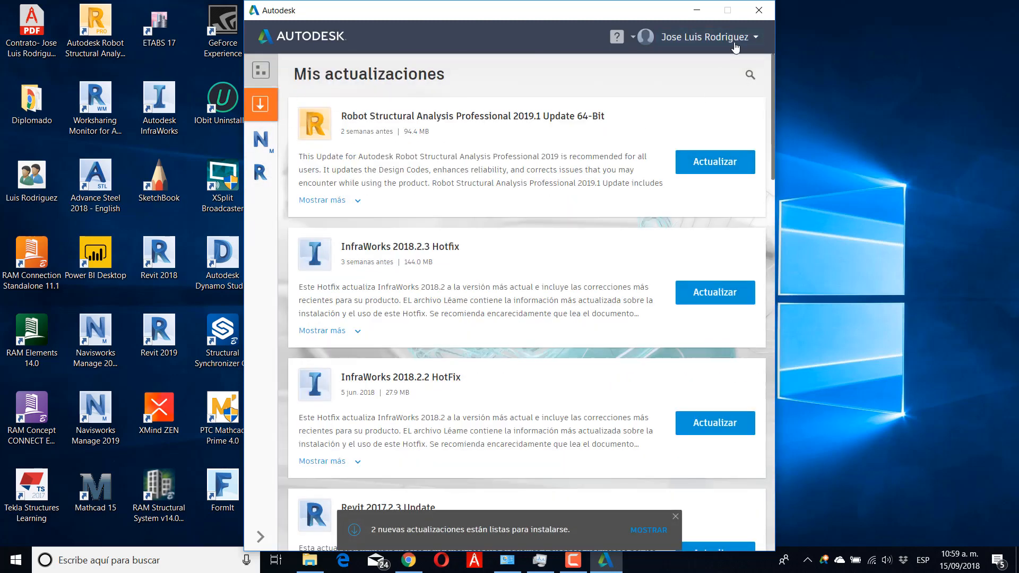
click(703, 37)
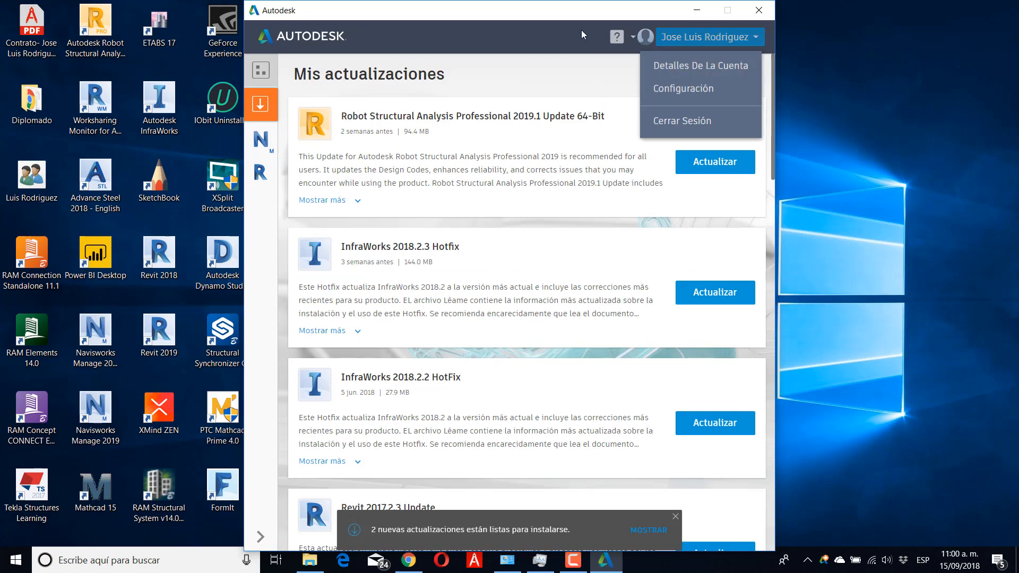
click(757, 10)
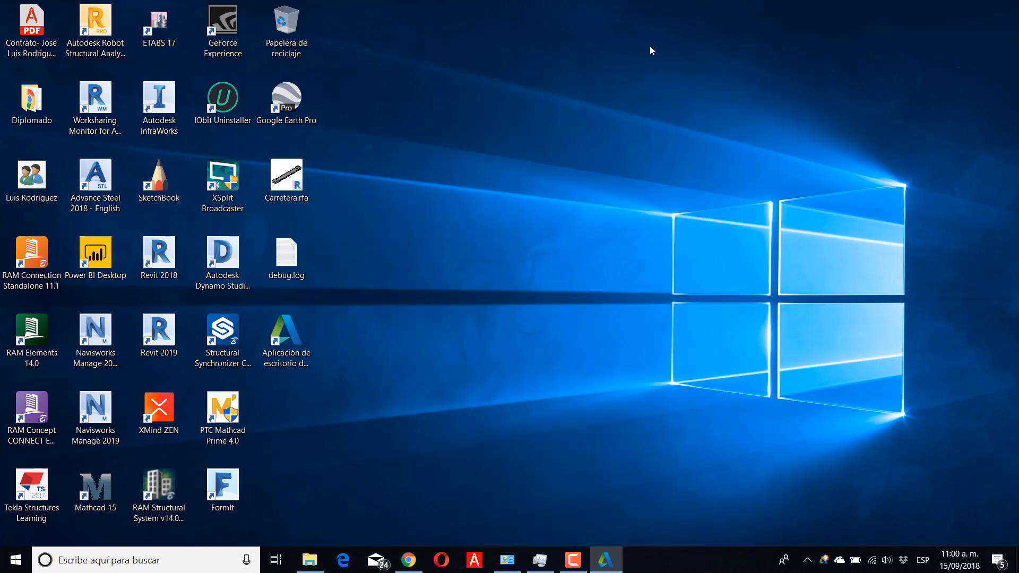